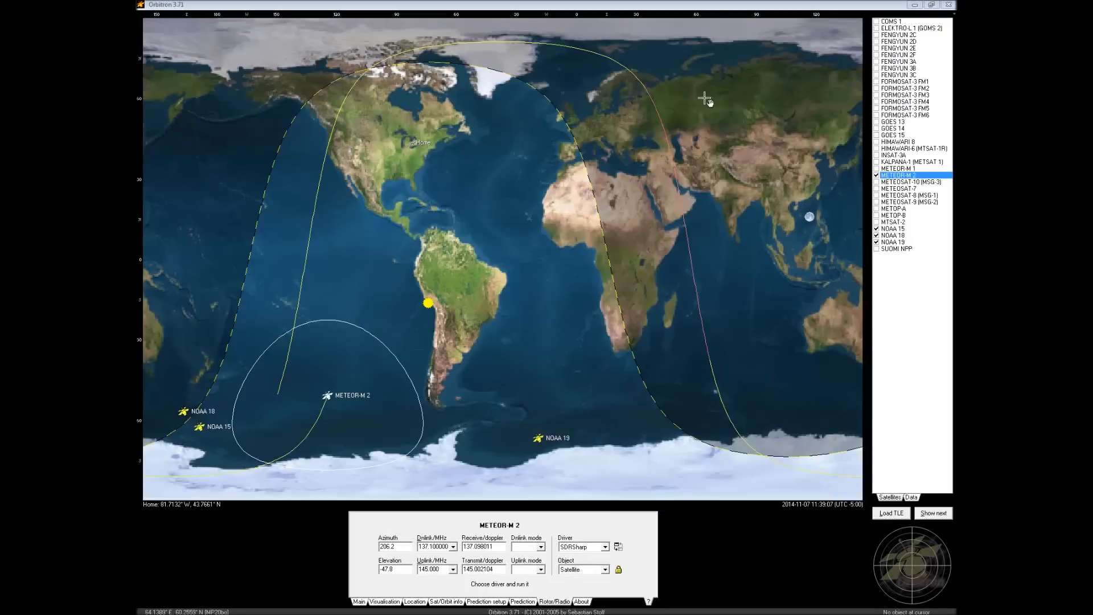
{"action": "mouse_move", "coordinate": [415, 244]}
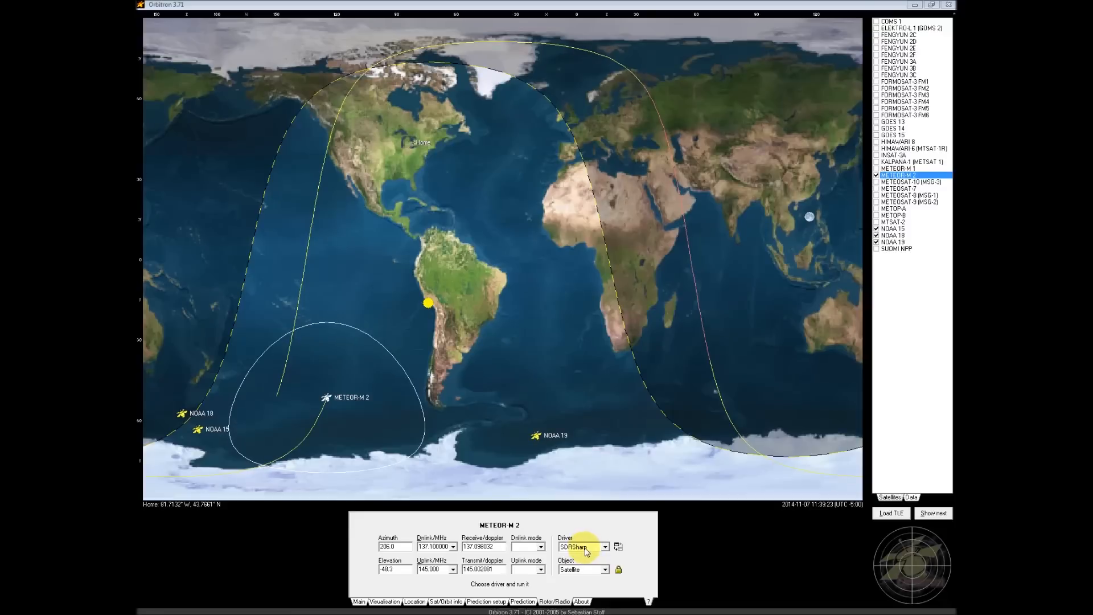
{"action": "mouse_move", "coordinate": [345, 415]}
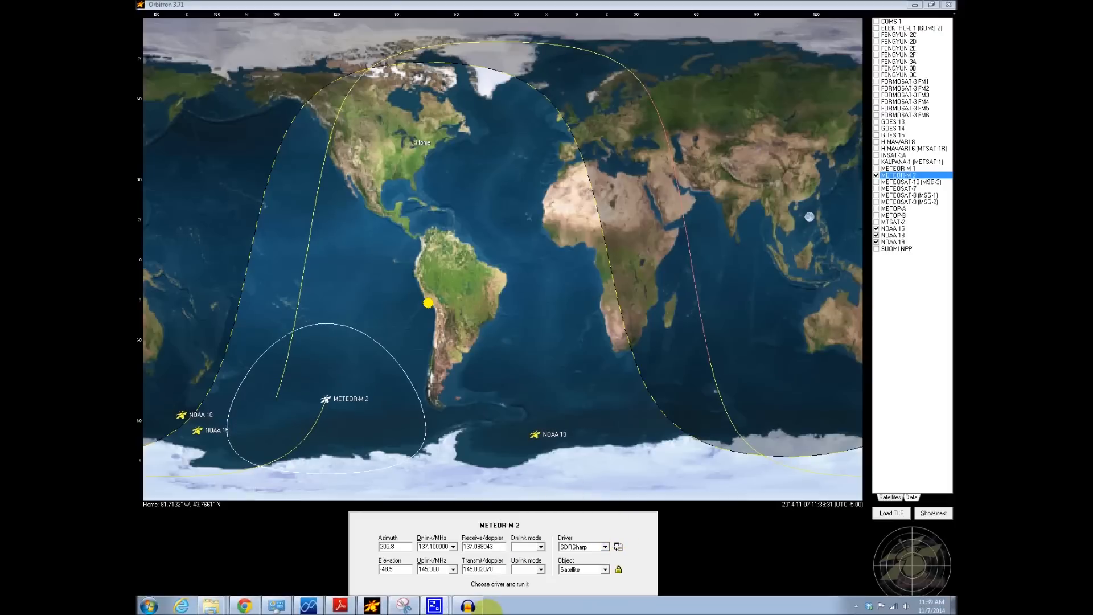
Start SDR# IQ file playback near 137.1 MHz and open the Meteor decode nov 6 folder.
{"action": "left_click", "coordinate": [309, 605]}
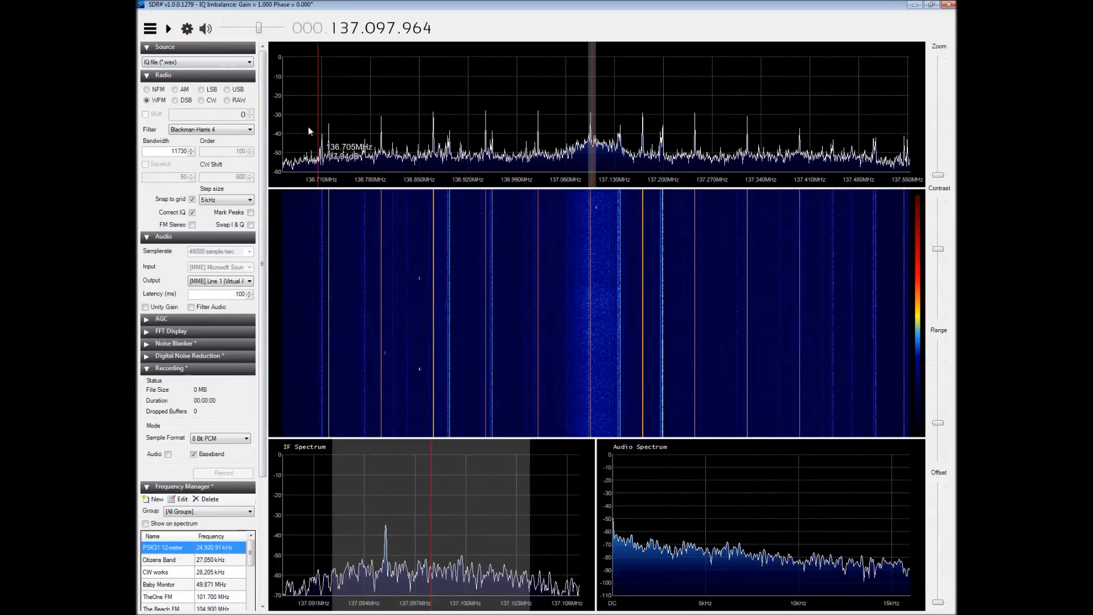
{"action": "left_click", "coordinate": [168, 29]}
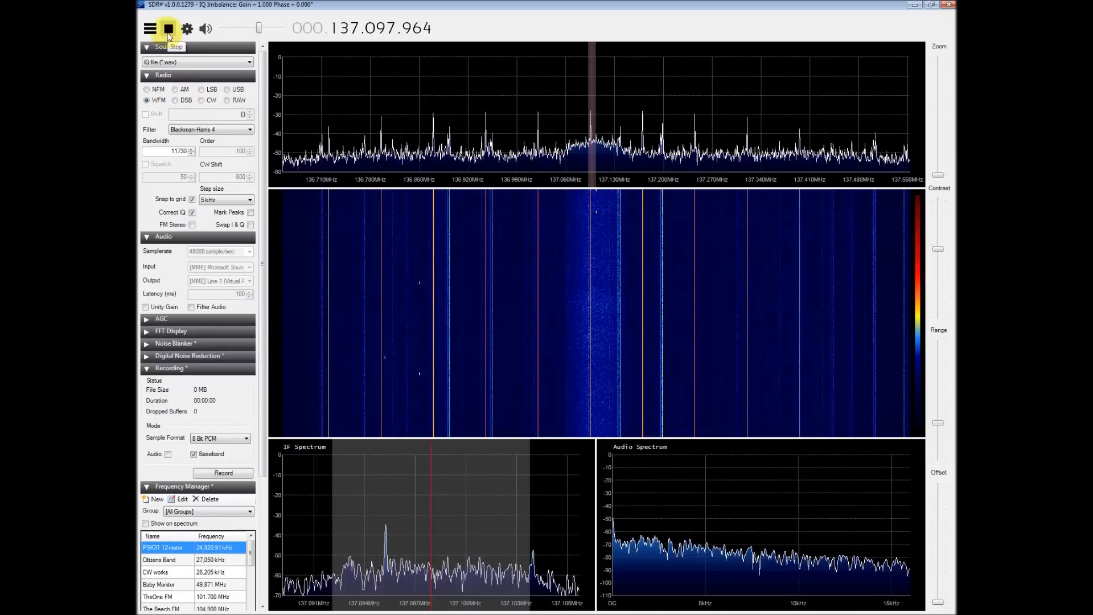
{"action": "left_click", "coordinate": [168, 28]}
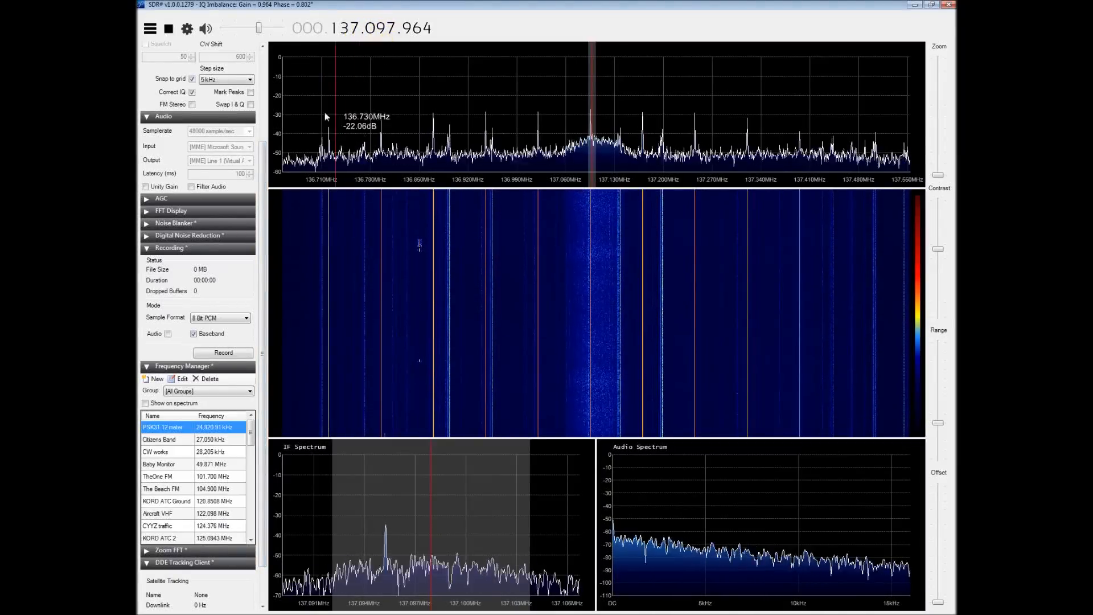
{"action": "mouse_move", "coordinate": [564, 167]}
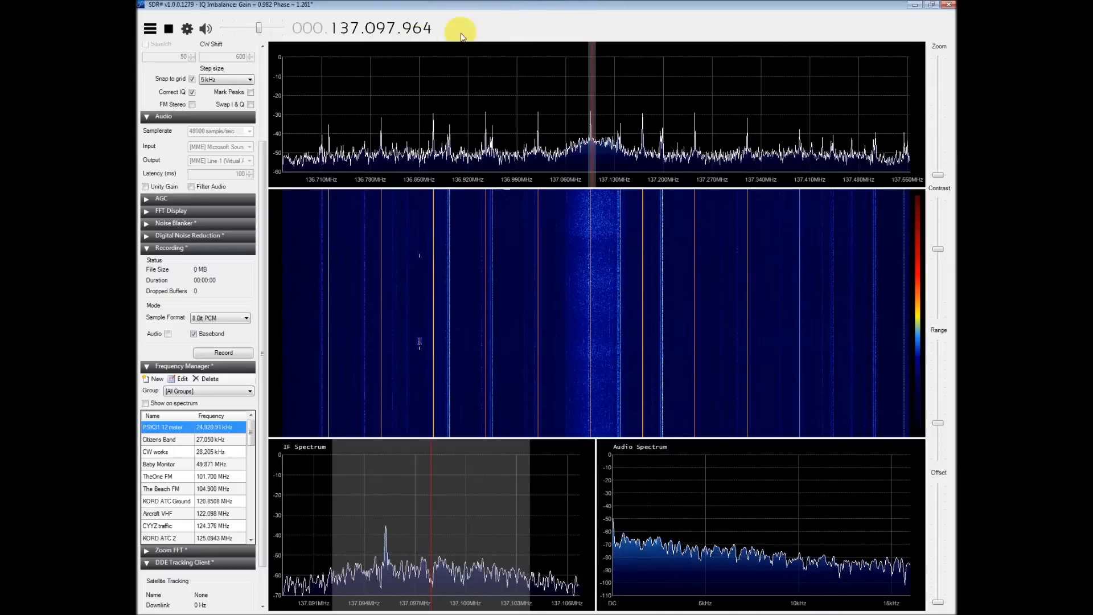
{"action": "mouse_move", "coordinate": [515, 25]}
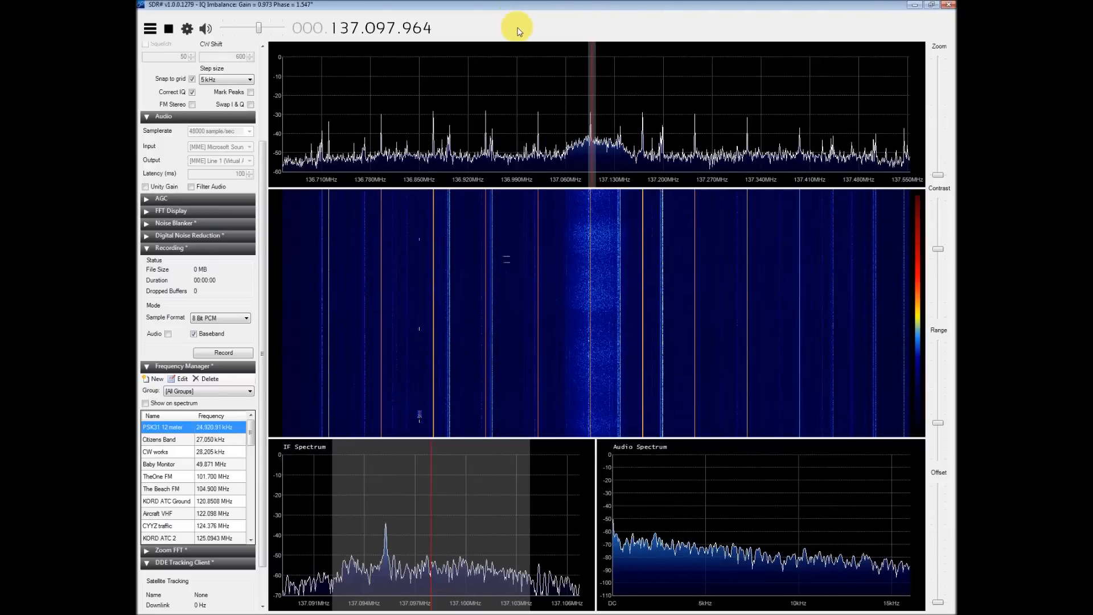
{"action": "left_click", "coordinate": [523, 133]}
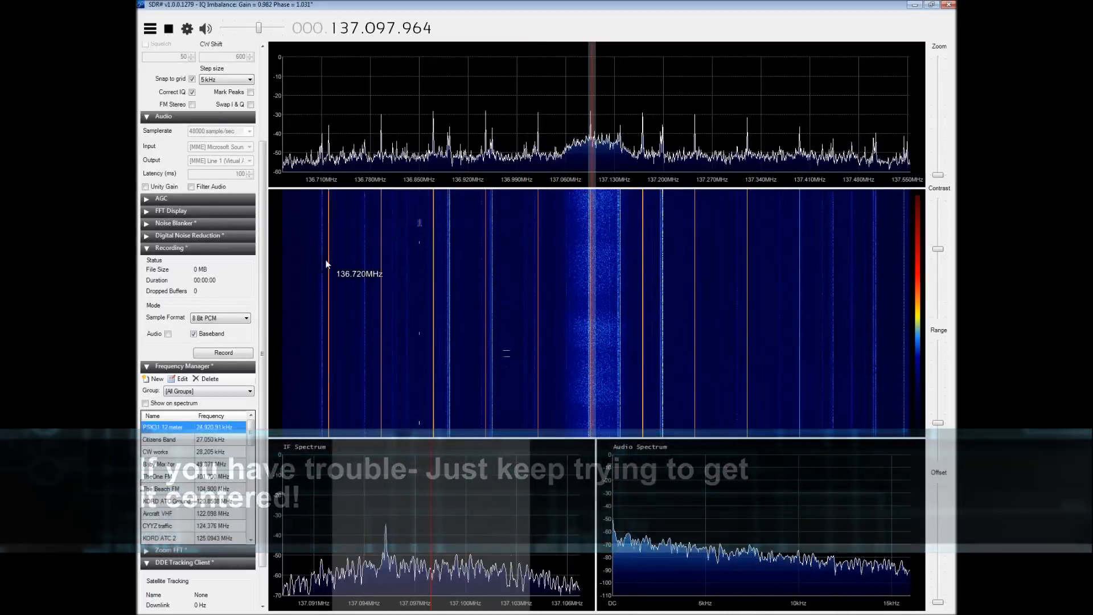
{"action": "mouse_move", "coordinate": [472, 205]}
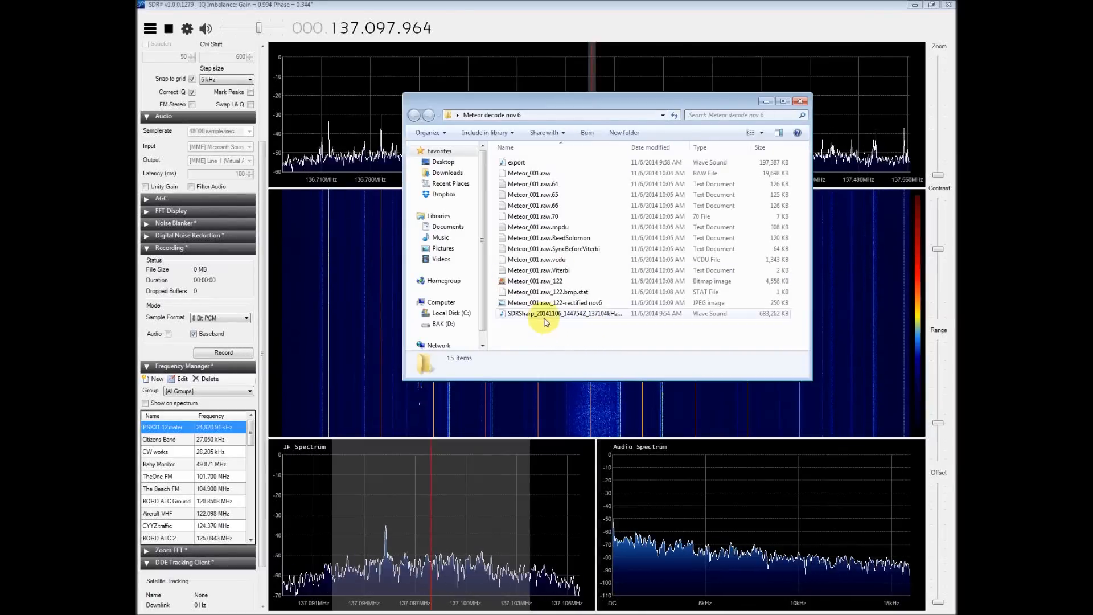
Select the SDRSharp_…_IQ.wav recording in Meteor decode nov 6, then close Explorer.
{"action": "left_click", "coordinate": [565, 313]}
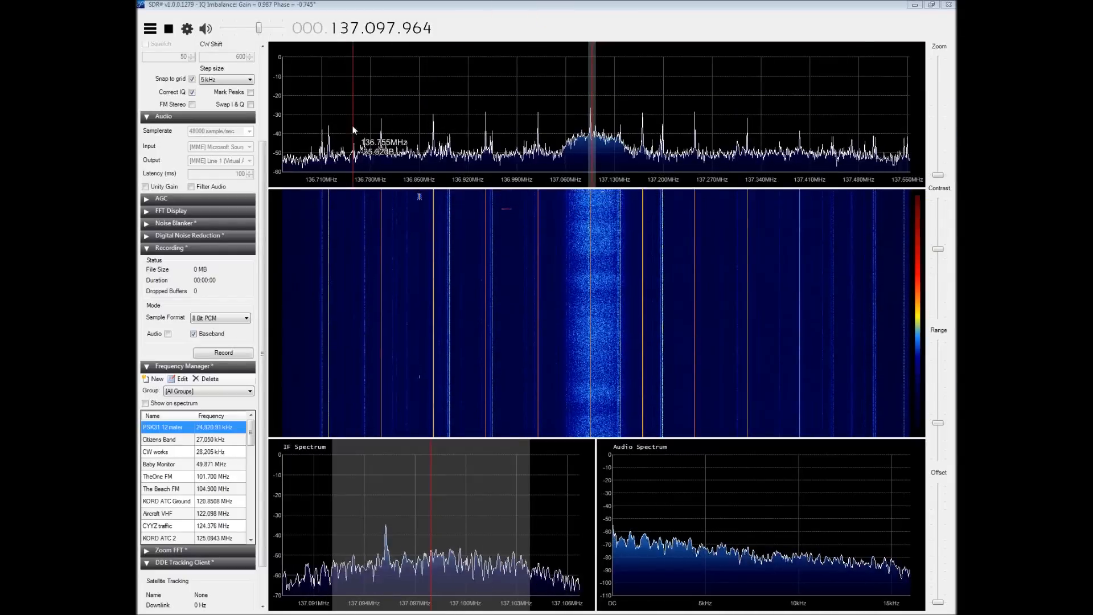
{"action": "mouse_move", "coordinate": [428, 112]}
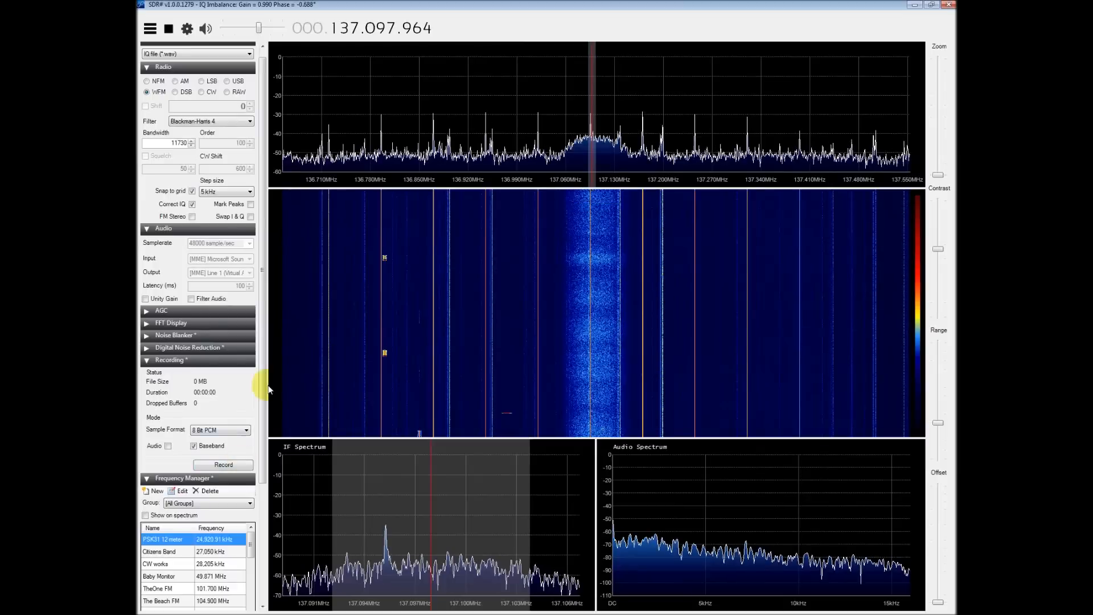
{"action": "scroll", "scroll_direction": "down", "scroll_amount": 3}
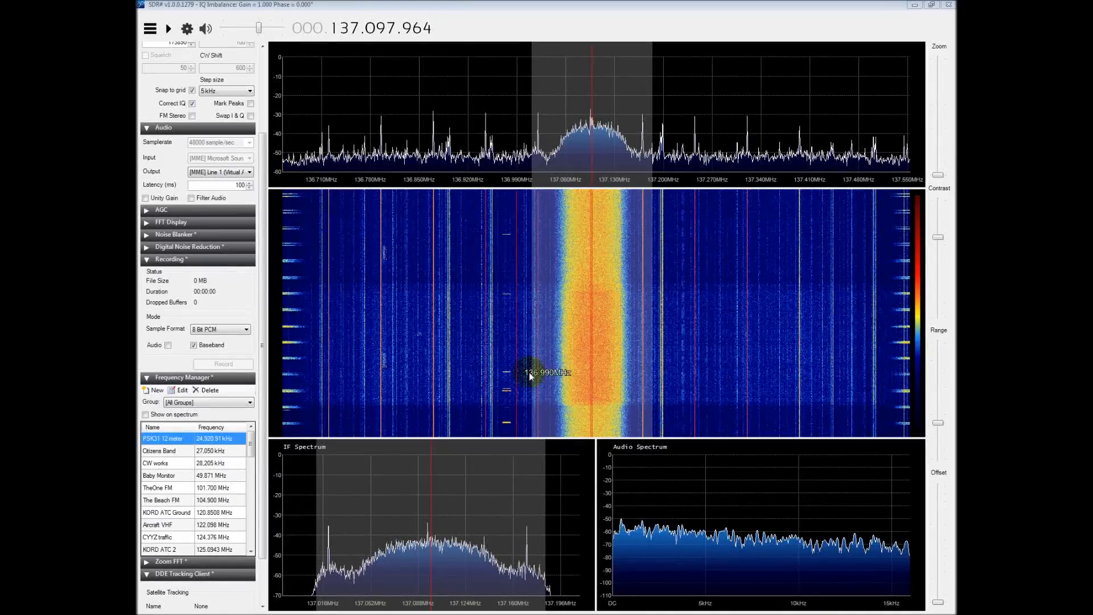
{"action": "mouse_move", "coordinate": [438, 218]}
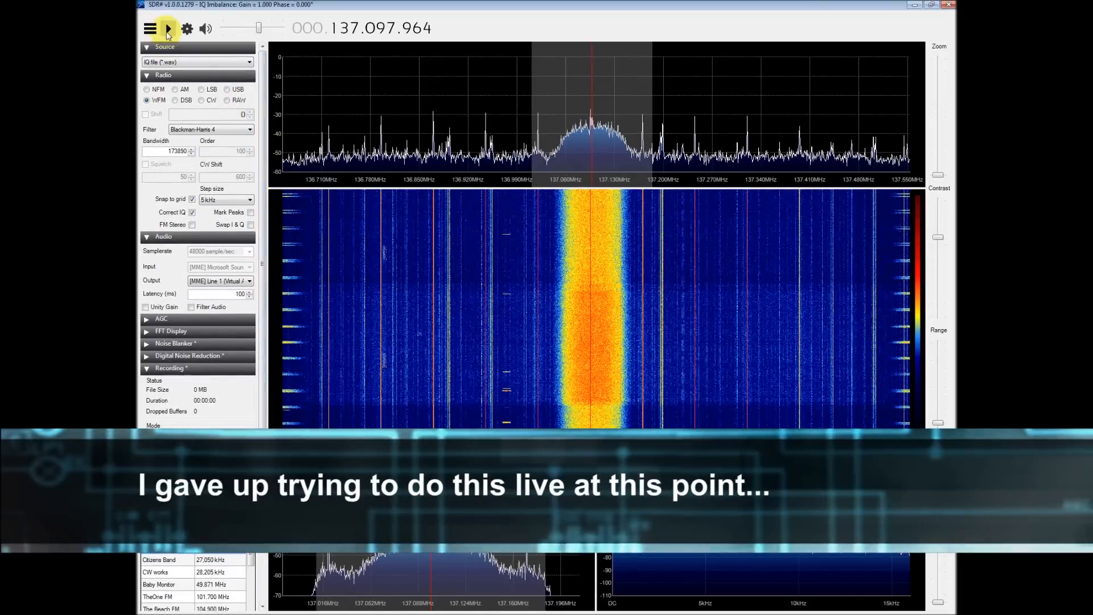
Stop the SDR# IQ file playback.
{"action": "left_click", "coordinate": [168, 29]}
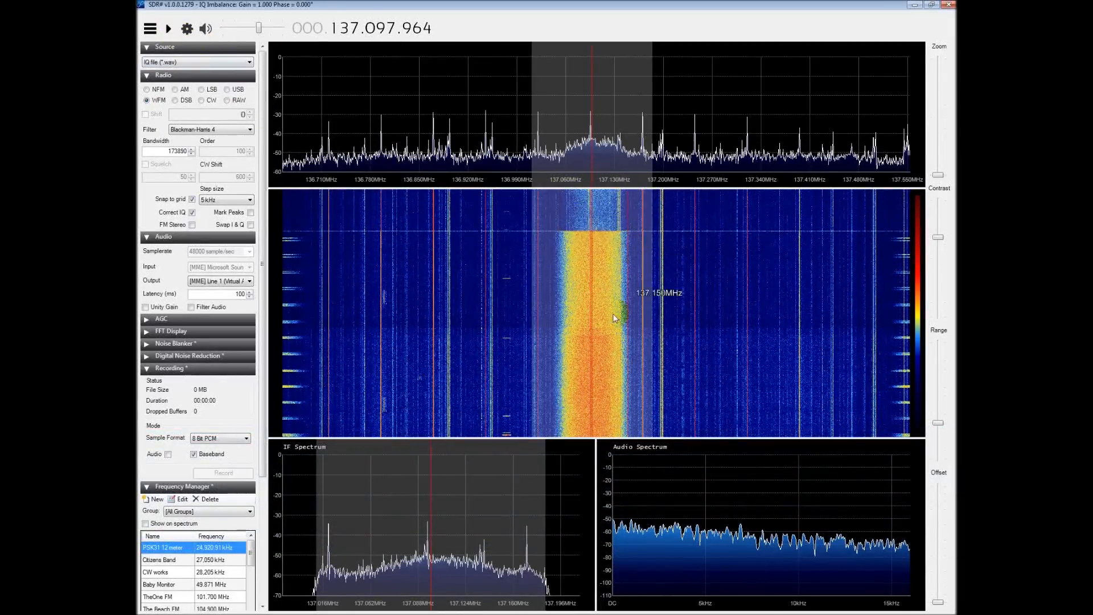
{"action": "mouse_move", "coordinate": [593, 360]}
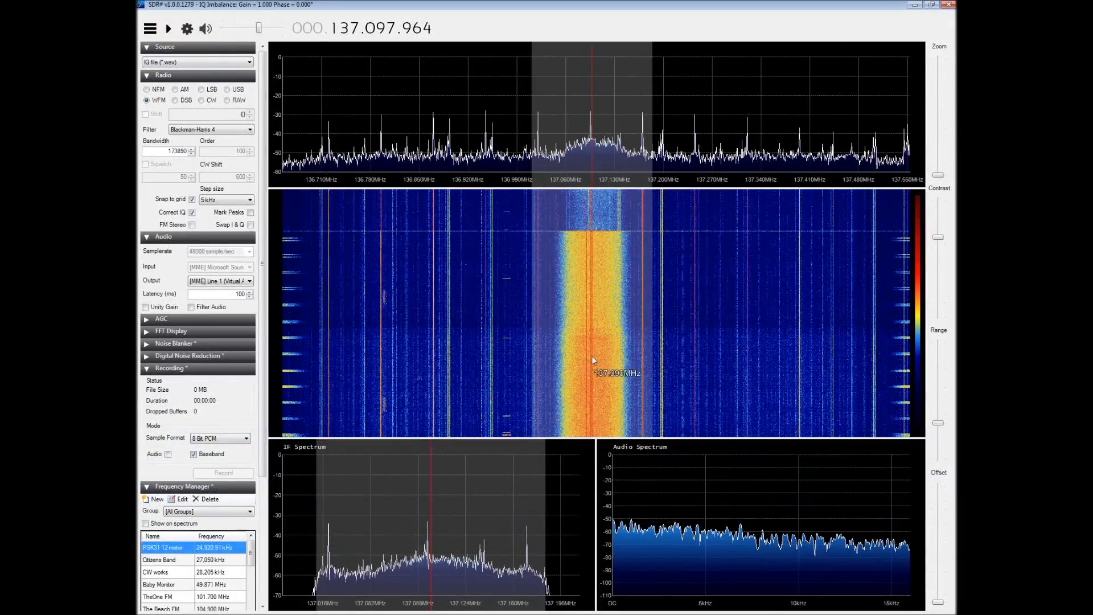
{"action": "mouse_move", "coordinate": [619, 377]}
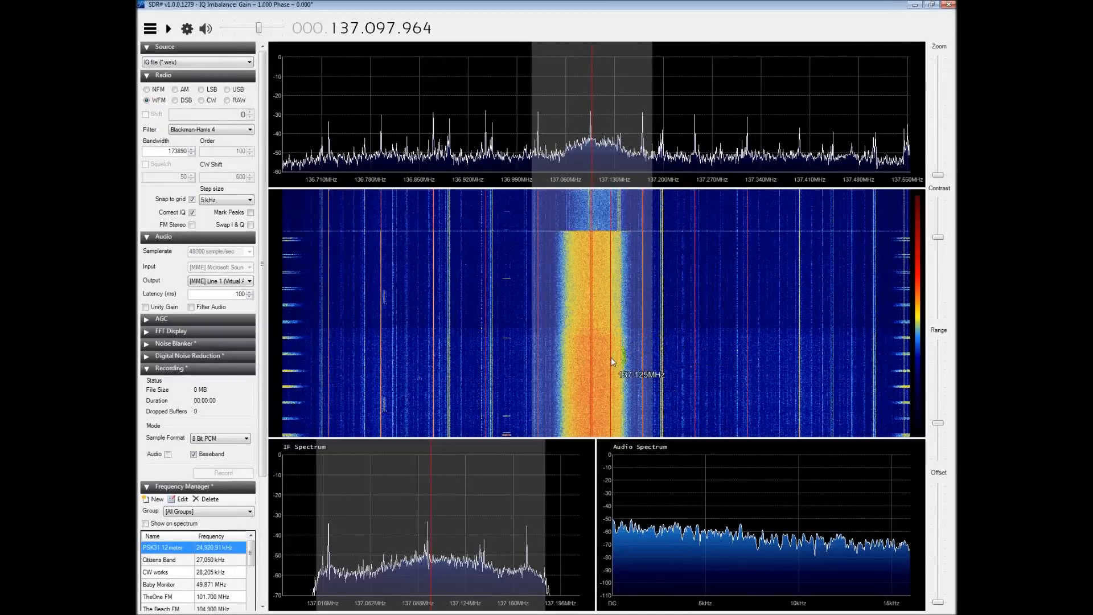
{"action": "mouse_move", "coordinate": [666, 355]}
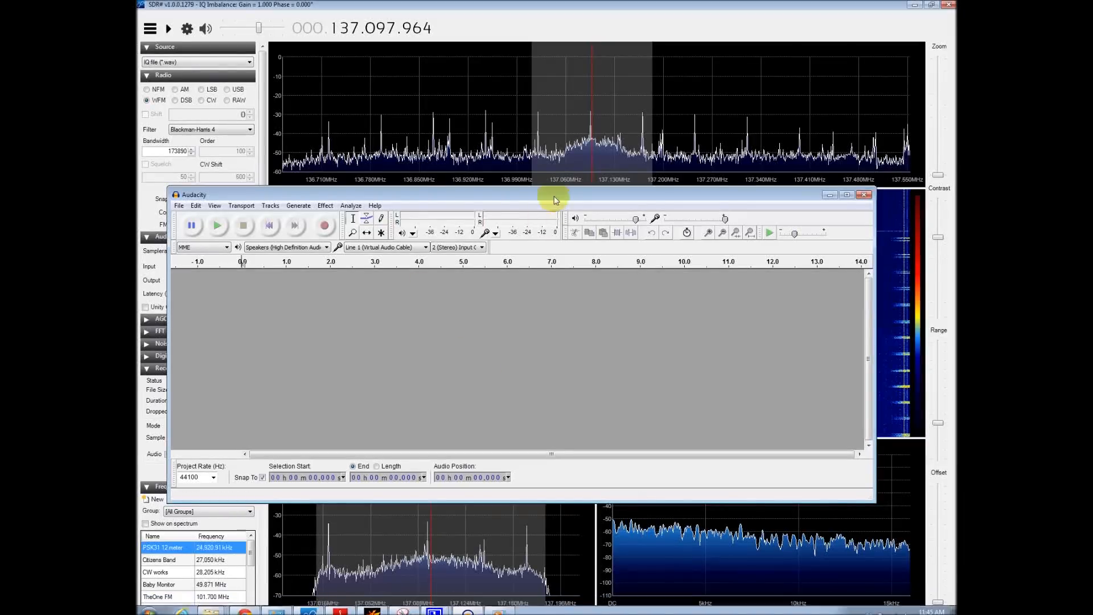
Open the SDRSharp IQ .wav from Meteor decode nov 6 in Audacity, accepting the copy warning.
{"action": "left_click", "coordinate": [178, 205]}
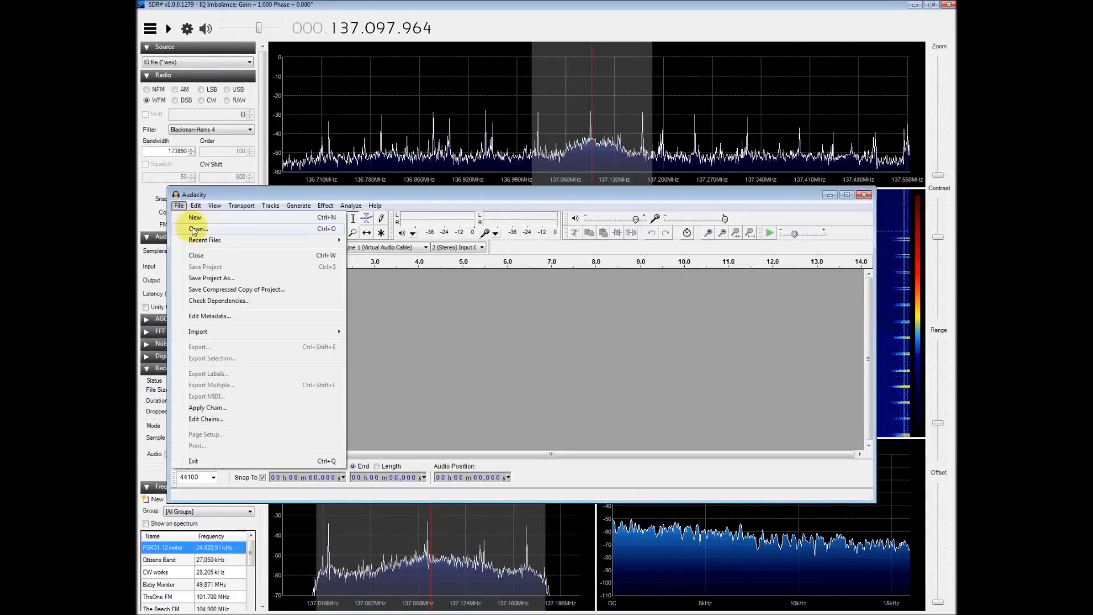
{"action": "left_click", "coordinate": [198, 229]}
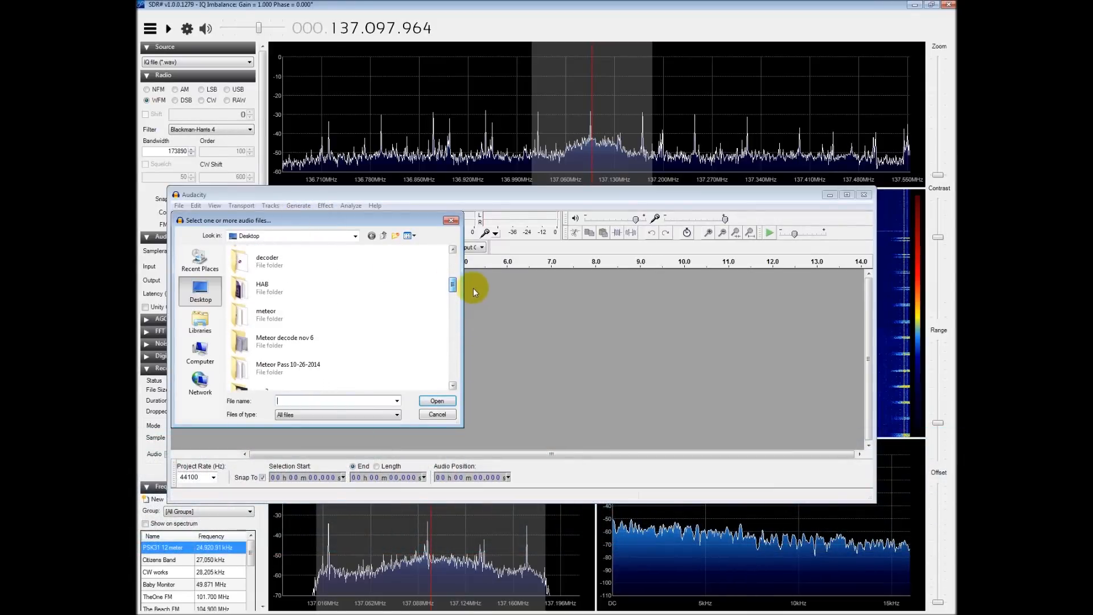
{"action": "double_click", "coordinate": [284, 341]}
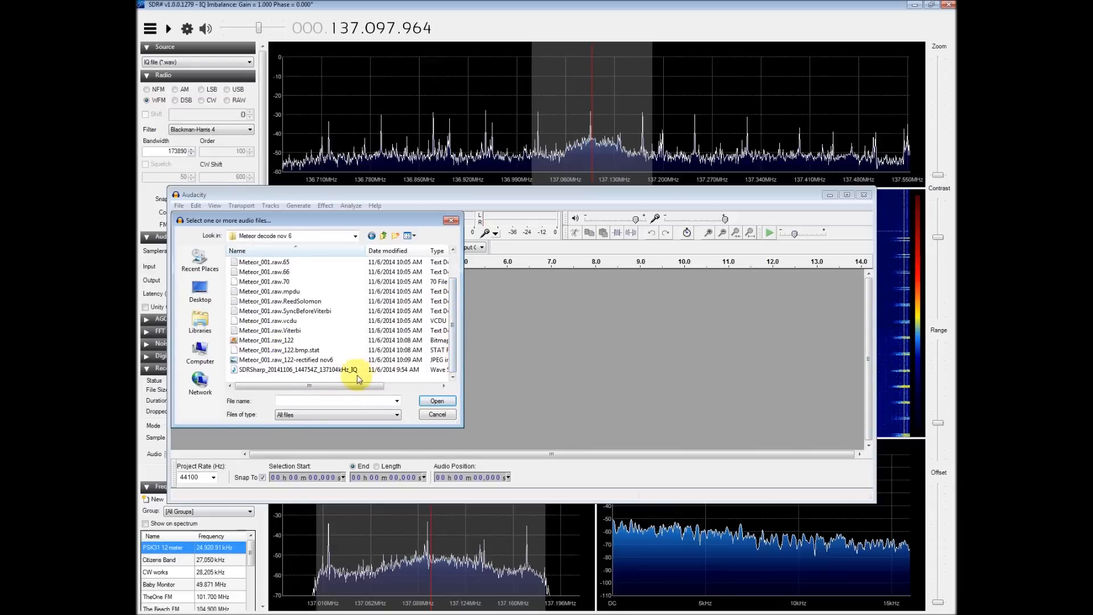
{"action": "left_click", "coordinate": [300, 369]}
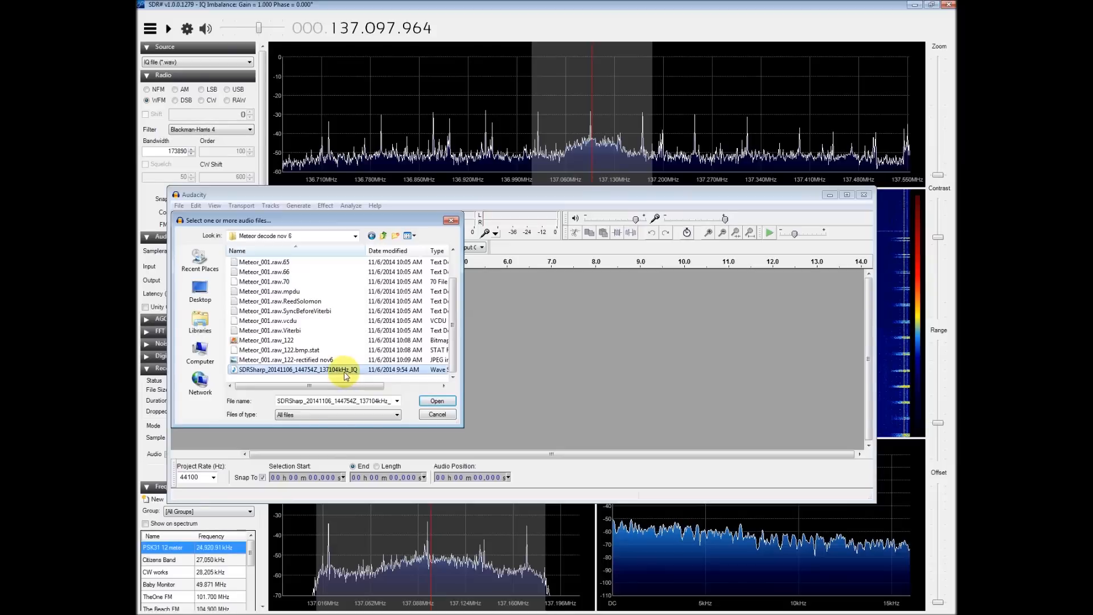
{"action": "left_click", "coordinate": [437, 400]}
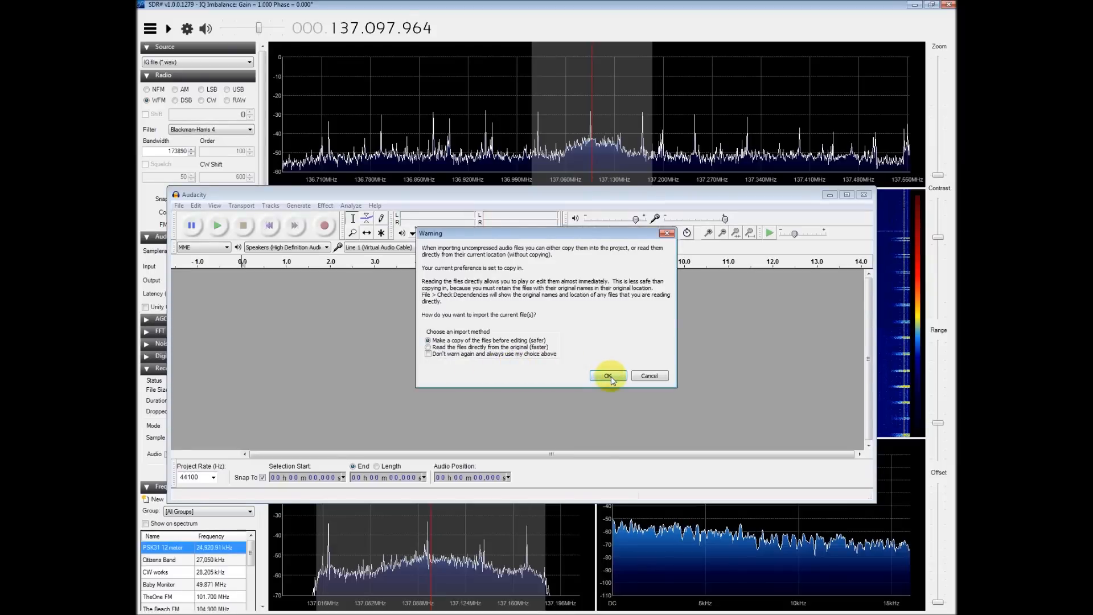
{"action": "left_click", "coordinate": [606, 376]}
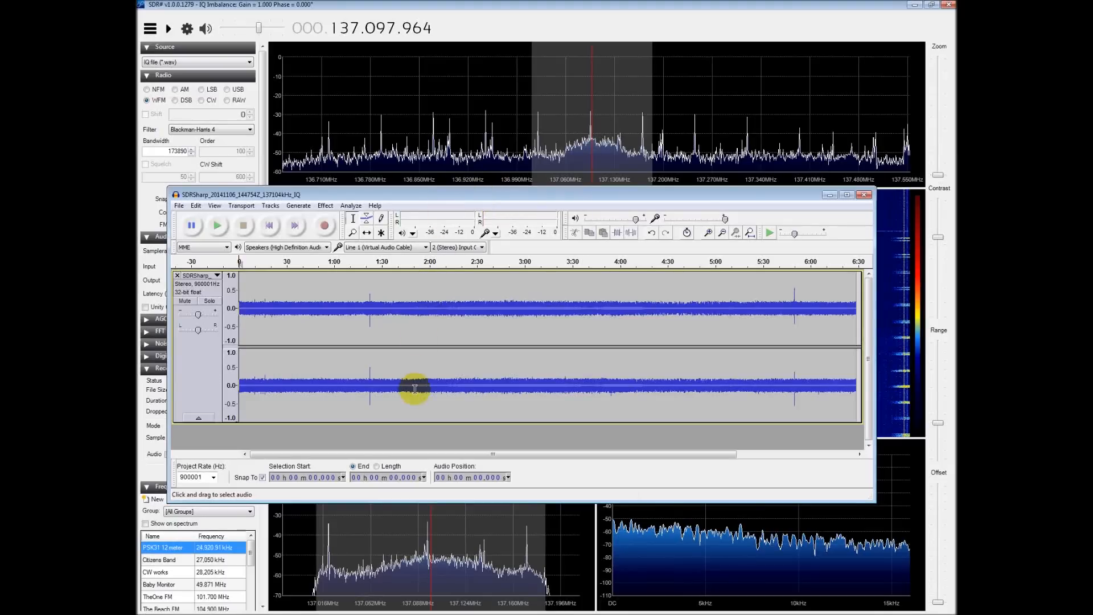
{"action": "mouse_move", "coordinate": [279, 373]}
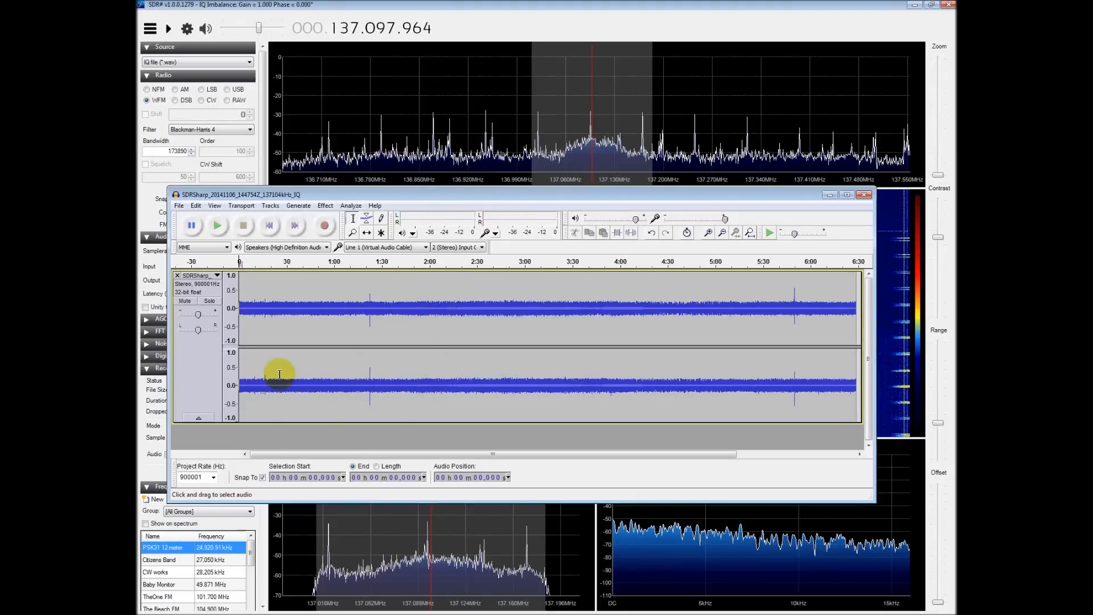
{"action": "mouse_move", "coordinate": [209, 485]}
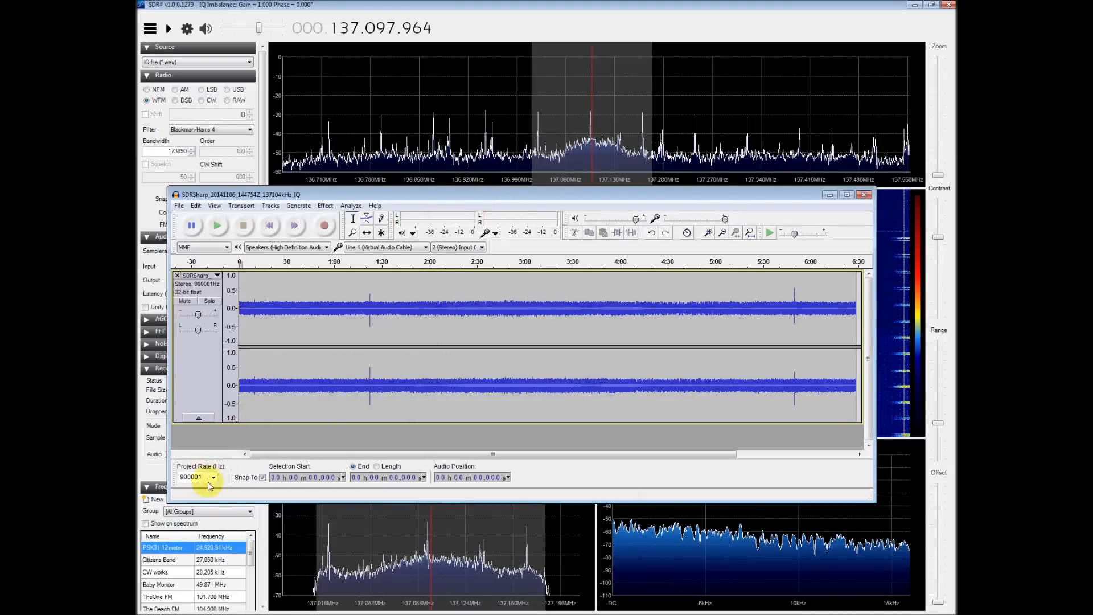
Change Audacity's project rate from 900001 Hz to 130000 Hz.
{"action": "left_click", "coordinate": [203, 477]}
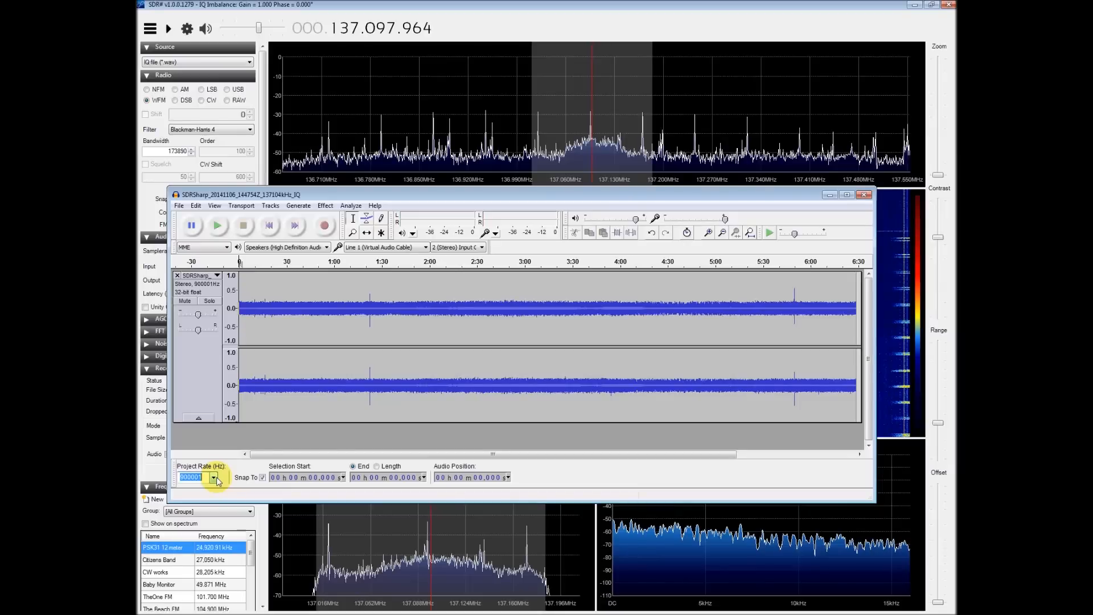
{"action": "type", "text": "130"}
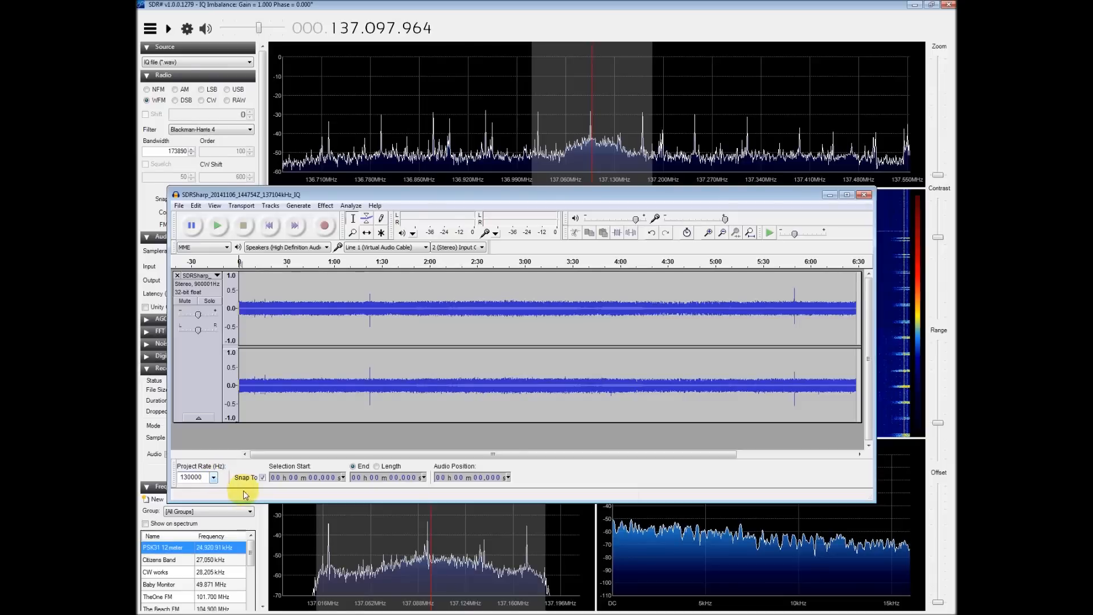
{"action": "left_click", "coordinate": [331, 386]}
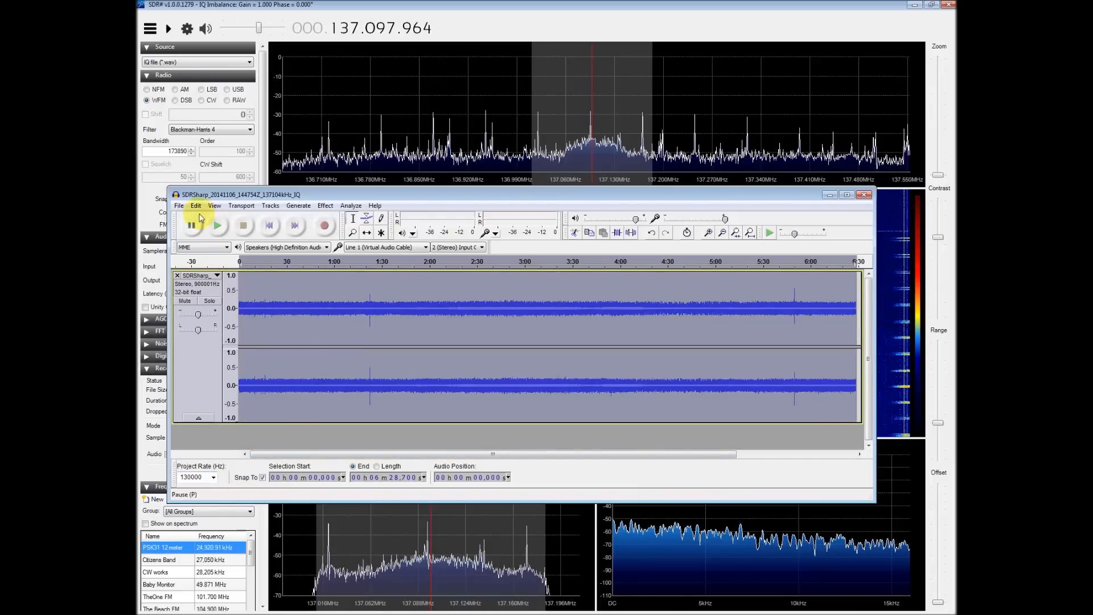
Export the audio as 'test345', a signed 16-bit PCM WAV, confirming the metadata.
{"action": "left_click", "coordinate": [178, 205]}
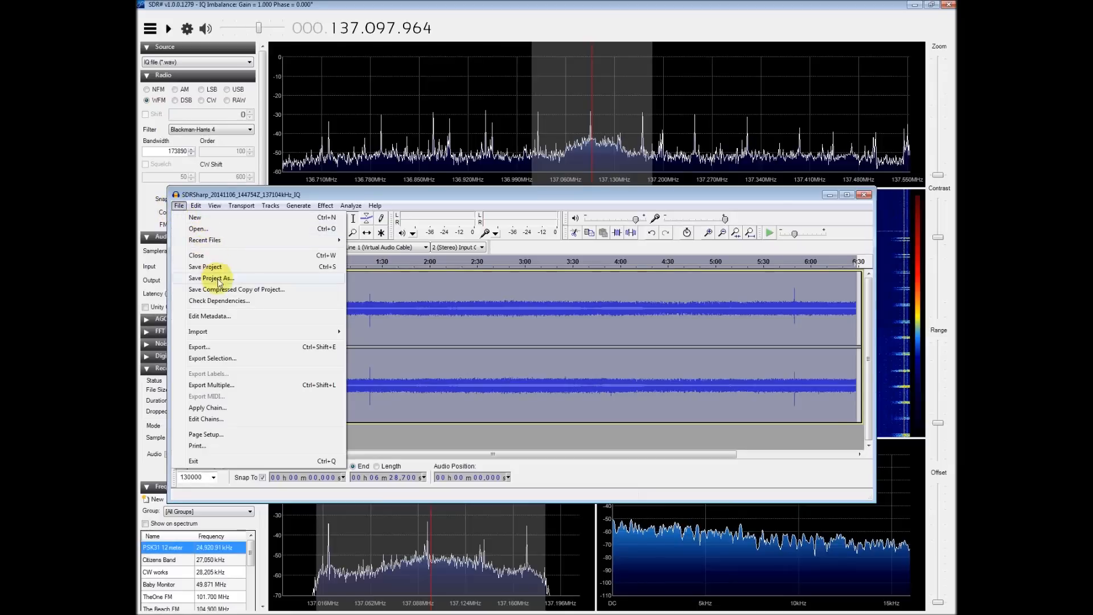
{"action": "left_click", "coordinate": [198, 346]}
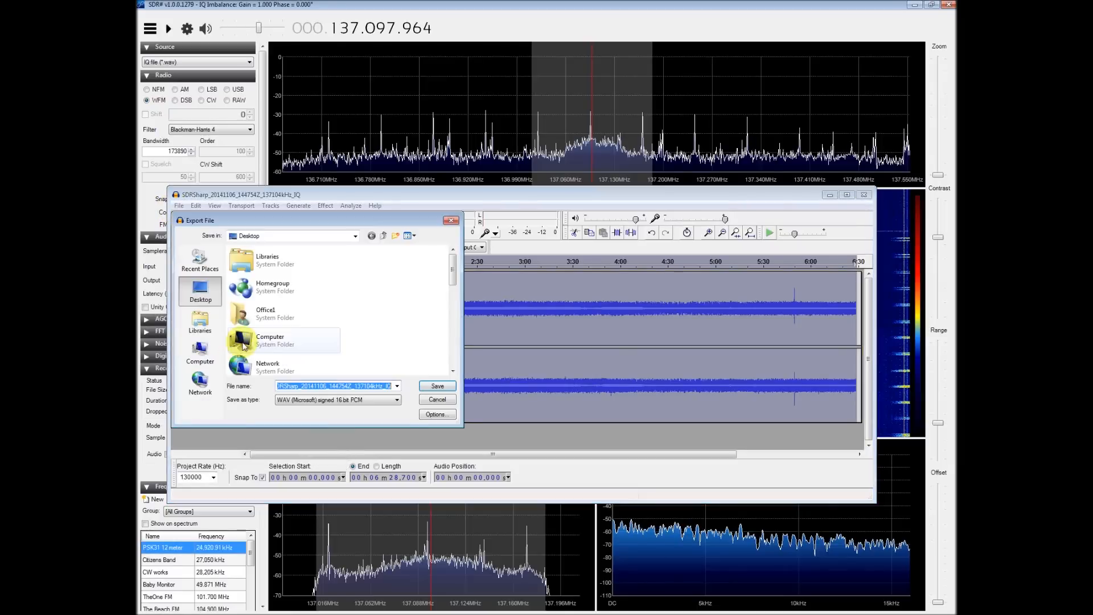
{"action": "mouse_move", "coordinate": [366, 399]}
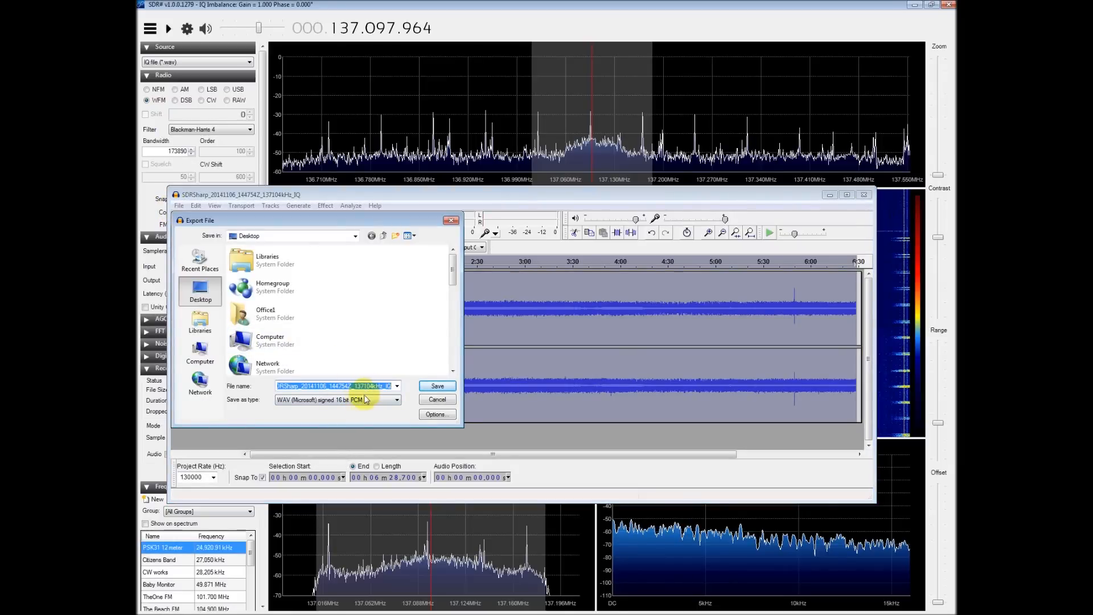
{"action": "type", "text": "test345"}
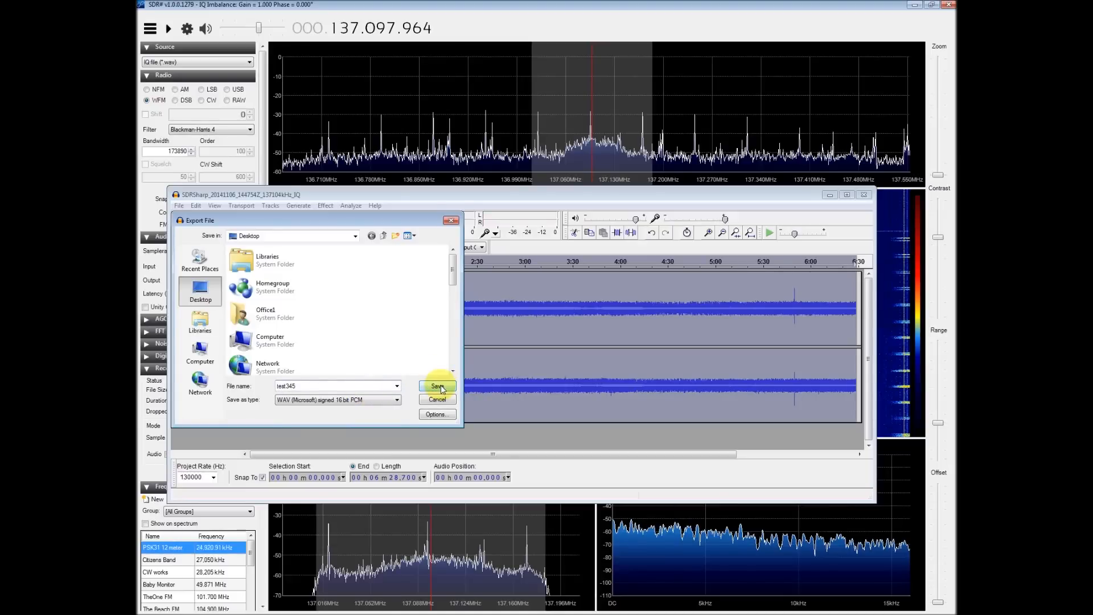
{"action": "left_click", "coordinate": [437, 387]}
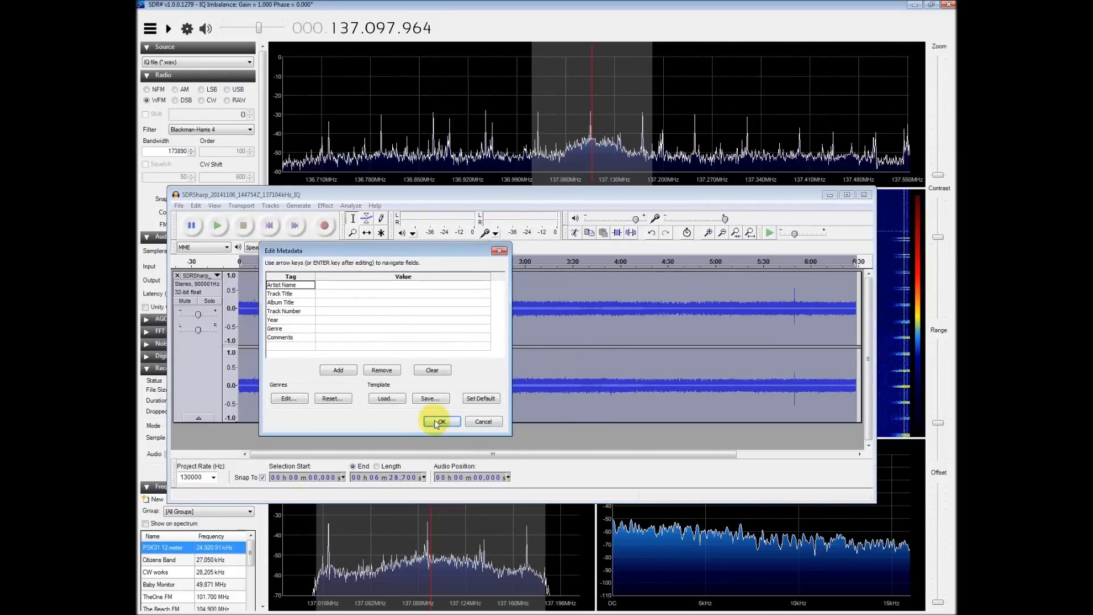
{"action": "left_click", "coordinate": [441, 421]}
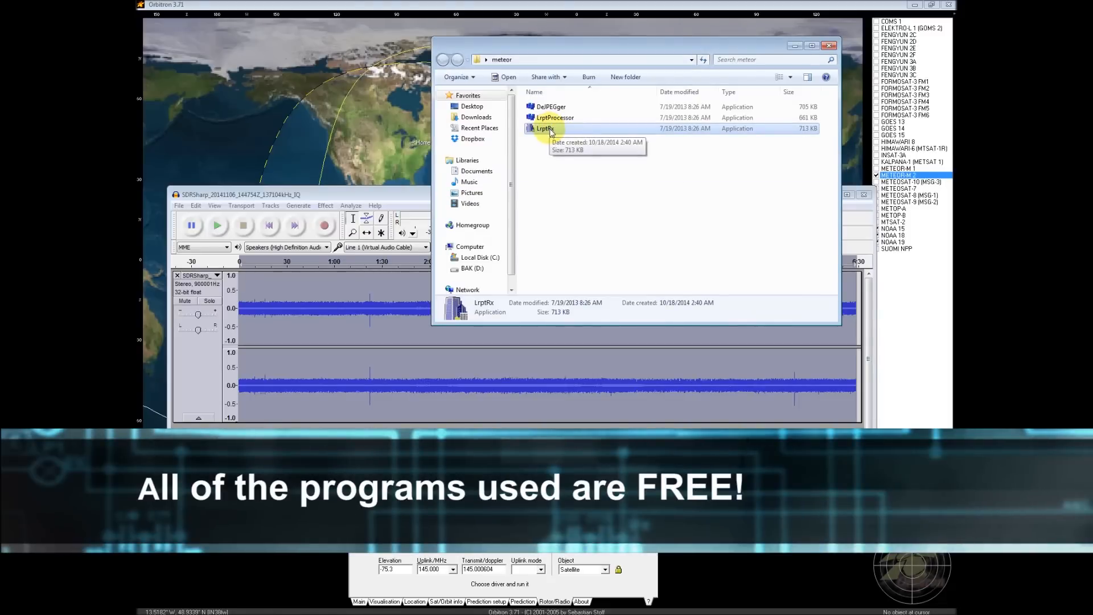
Launch LrptRx from the meteor folder.
{"action": "double_click", "coordinate": [543, 128]}
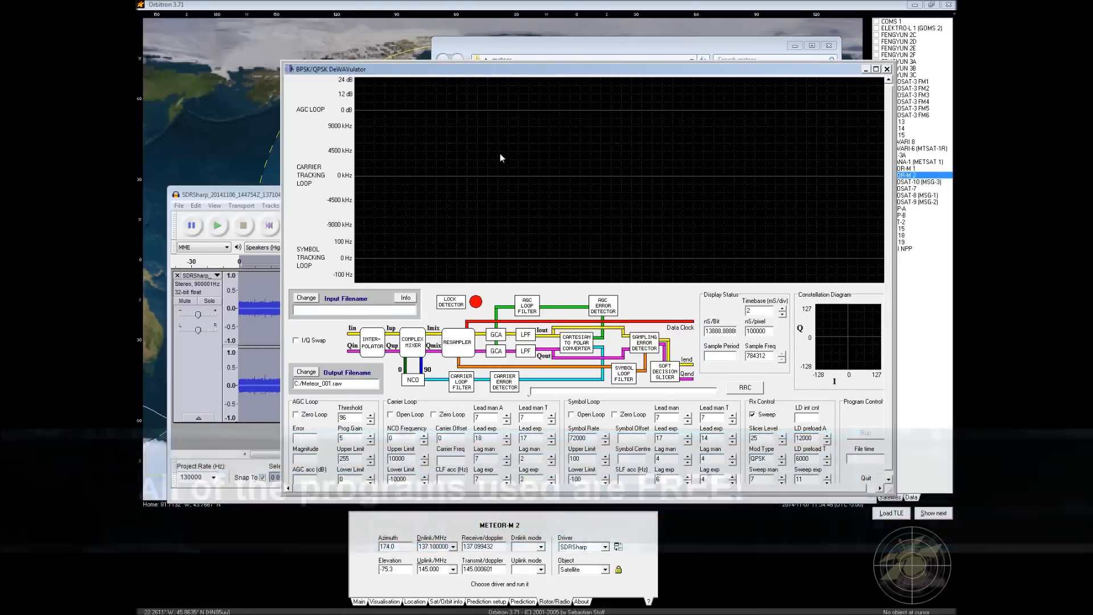
Enable I/Q Swap, load export.wav as input, then run and stop QPSK demodulation.
{"action": "left_click", "coordinate": [295, 341]}
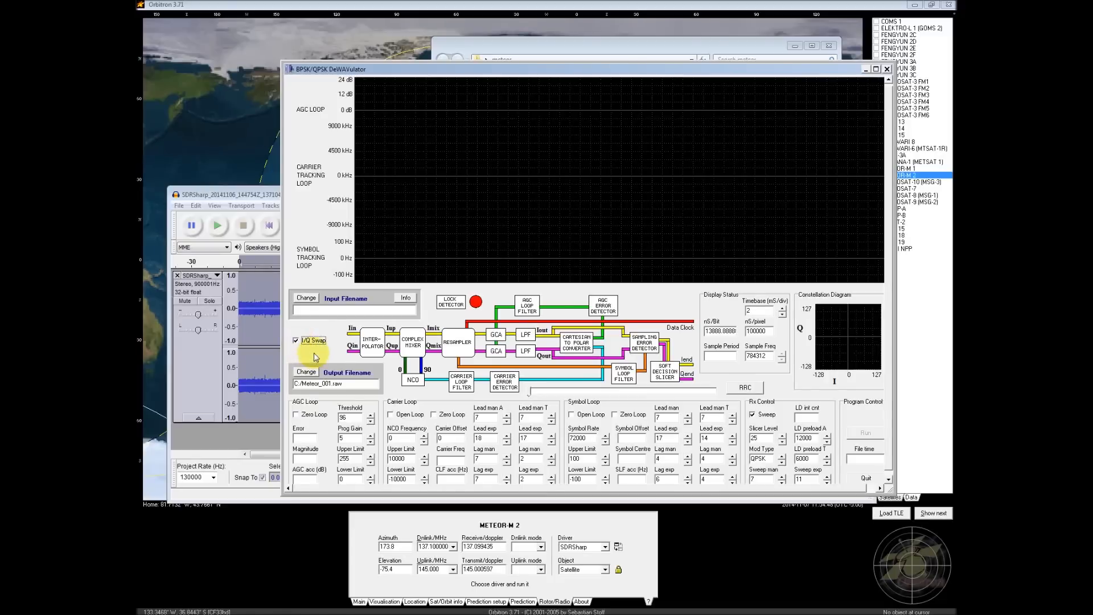
{"action": "left_click", "coordinate": [304, 298]}
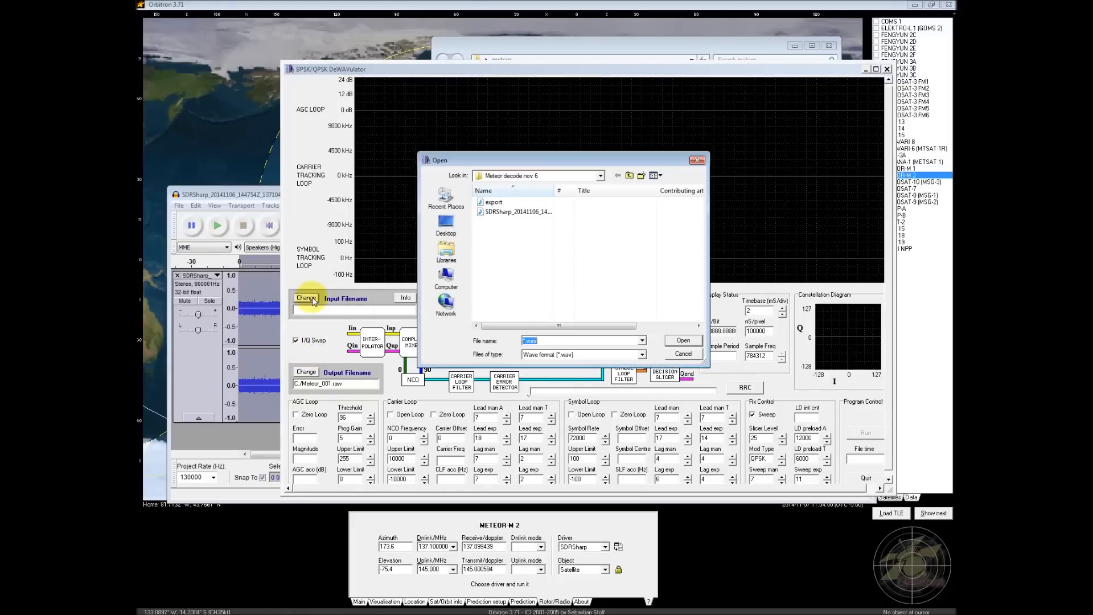
{"action": "left_click", "coordinate": [494, 202]}
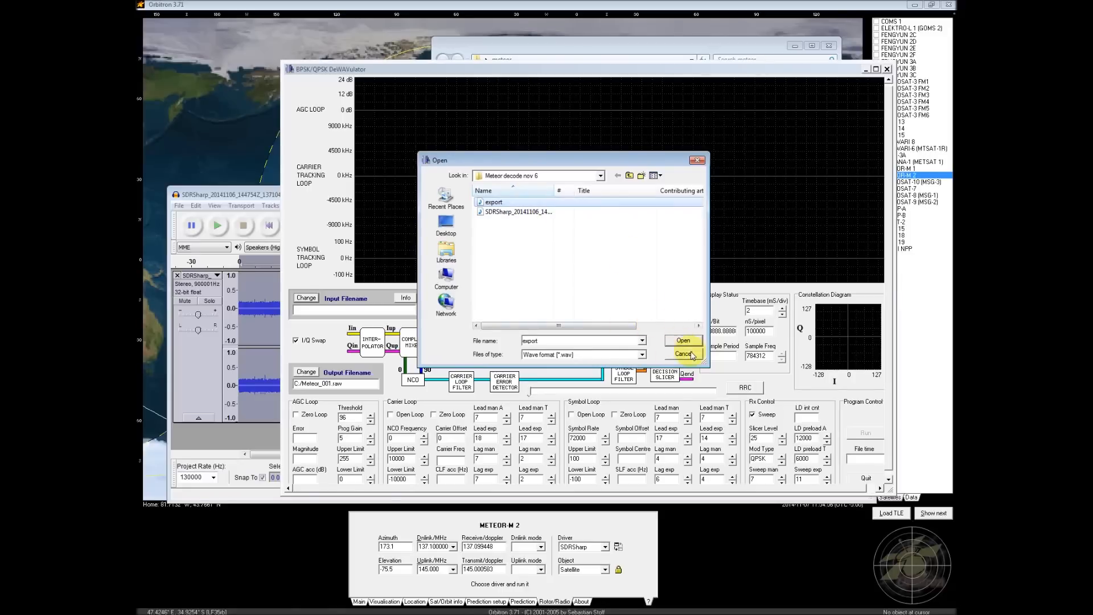
{"action": "left_click", "coordinate": [681, 341]}
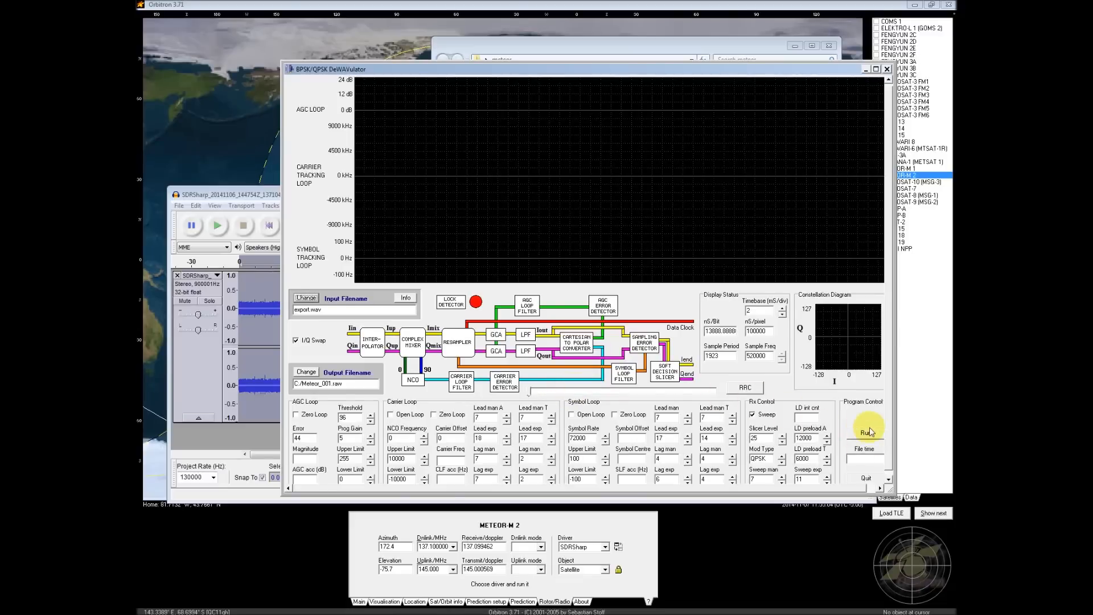
{"action": "left_click", "coordinate": [864, 432]}
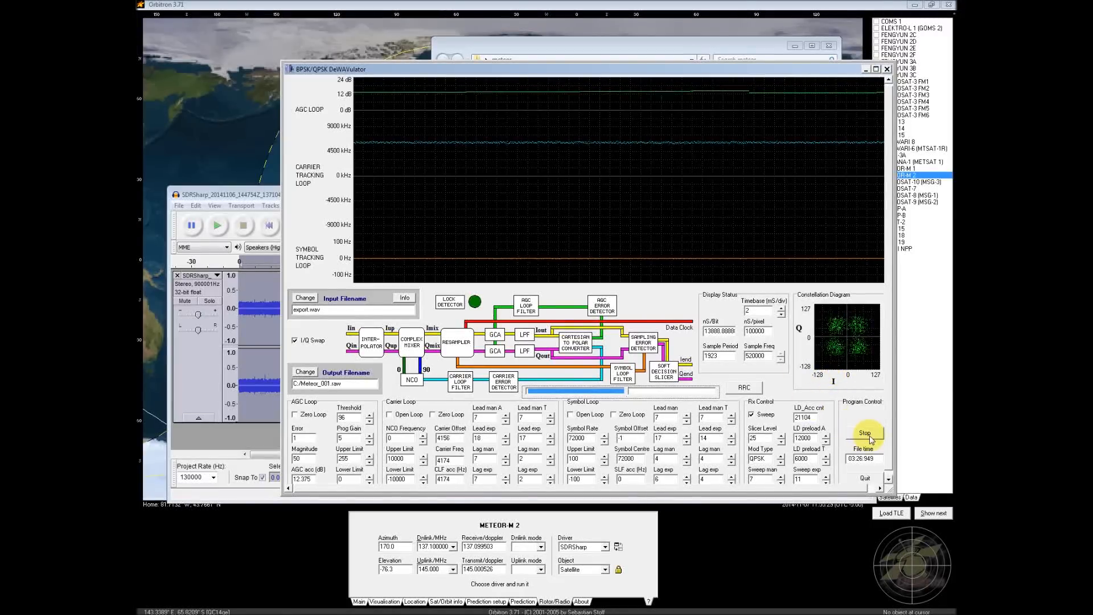
{"action": "left_click", "coordinate": [865, 433]}
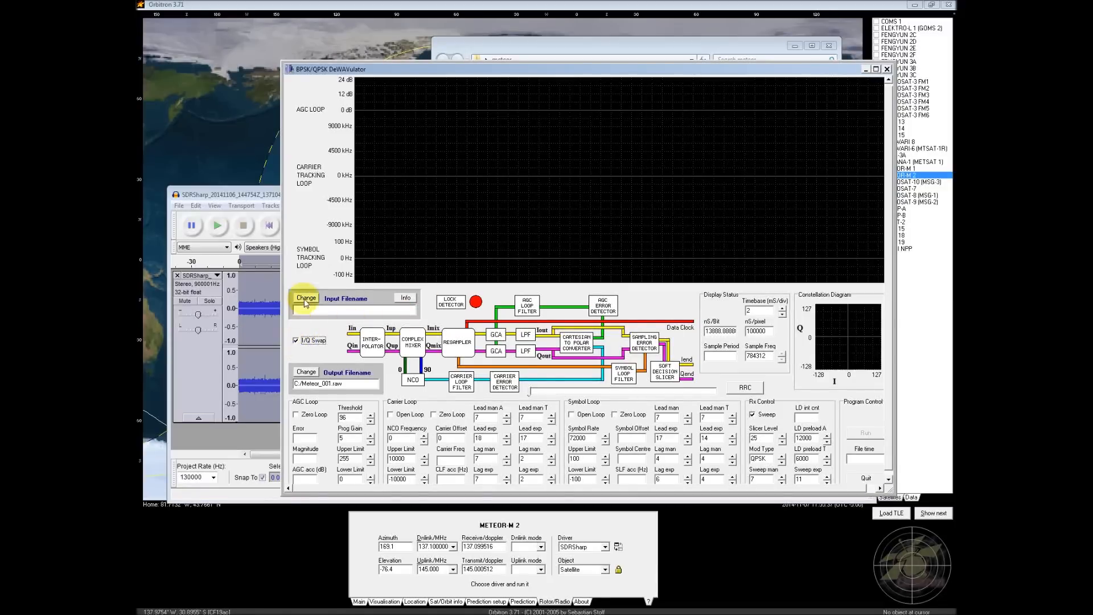
Reload export.wav as the DeWAVulator input and rerun QPSK demodulation.
{"action": "left_click", "coordinate": [305, 298]}
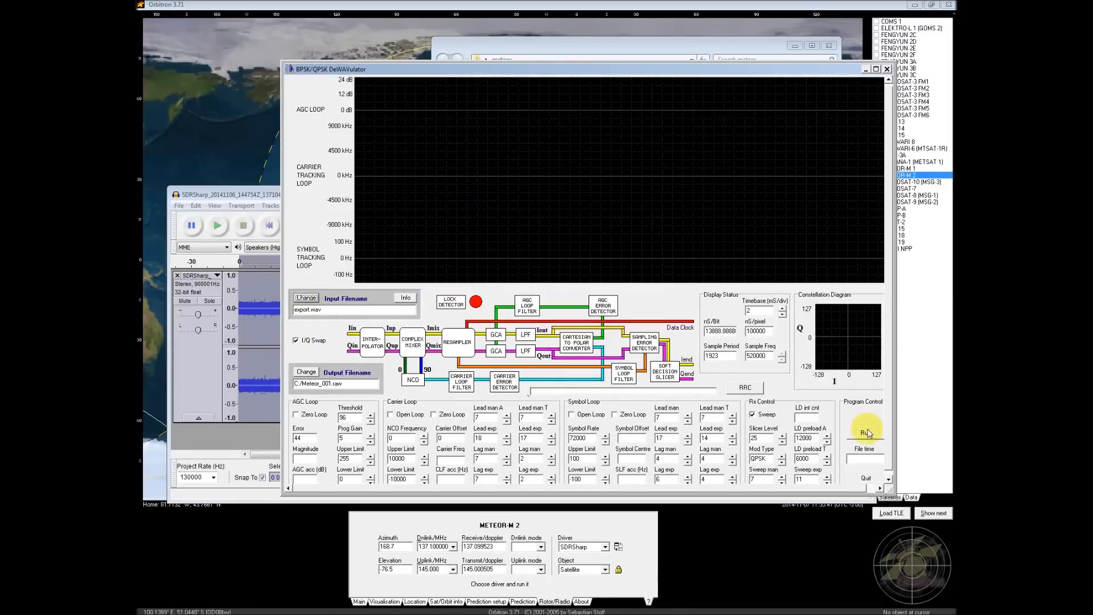
{"action": "left_click", "coordinate": [865, 432]}
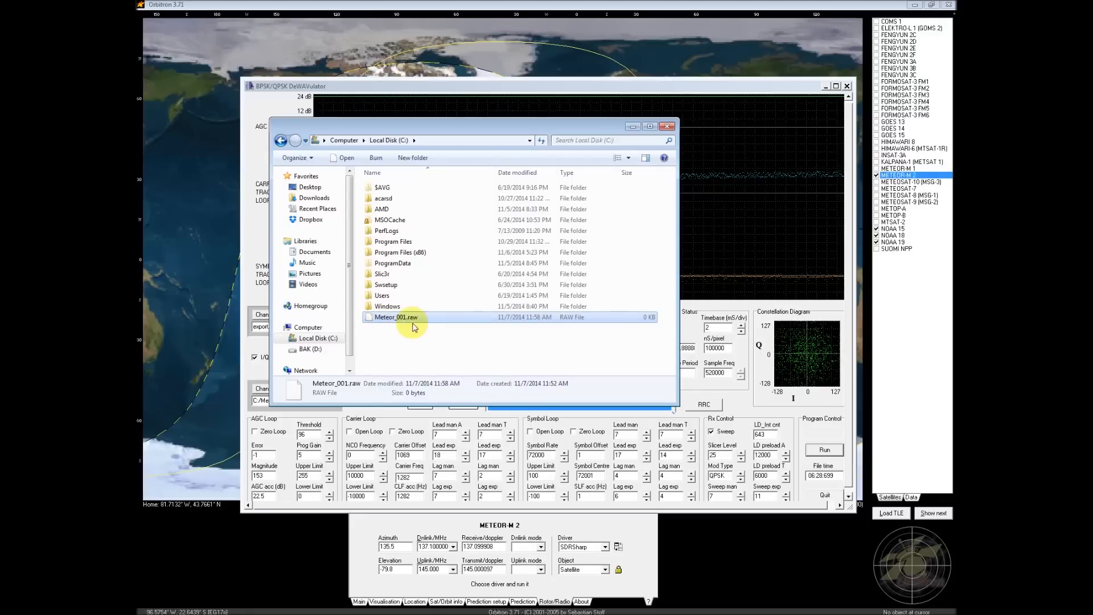
{"action": "mouse_move", "coordinate": [439, 324]}
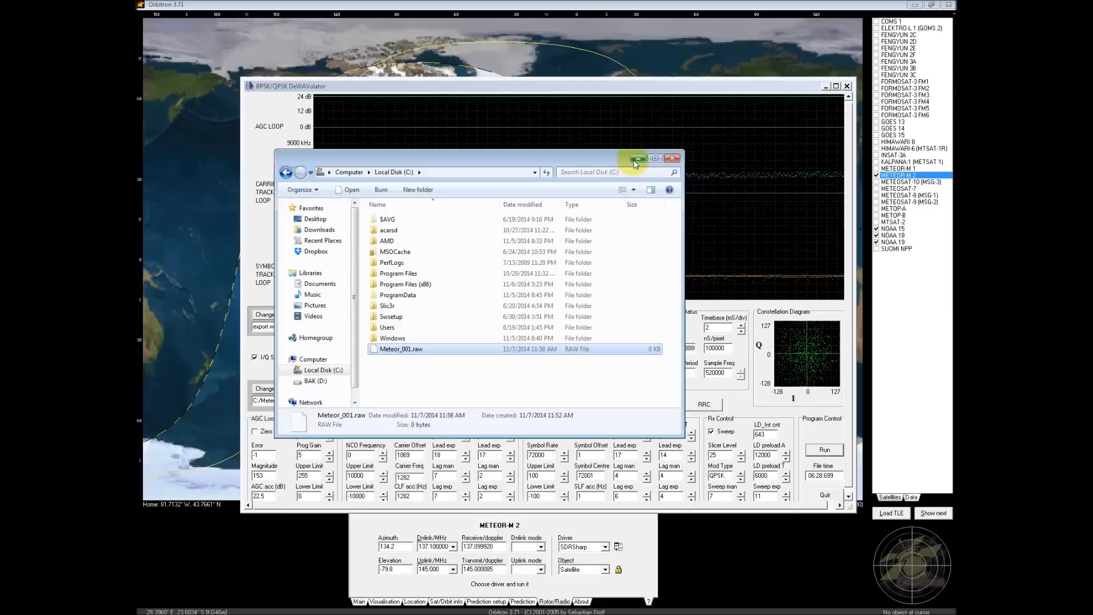
{"action": "mouse_move", "coordinate": [637, 159]}
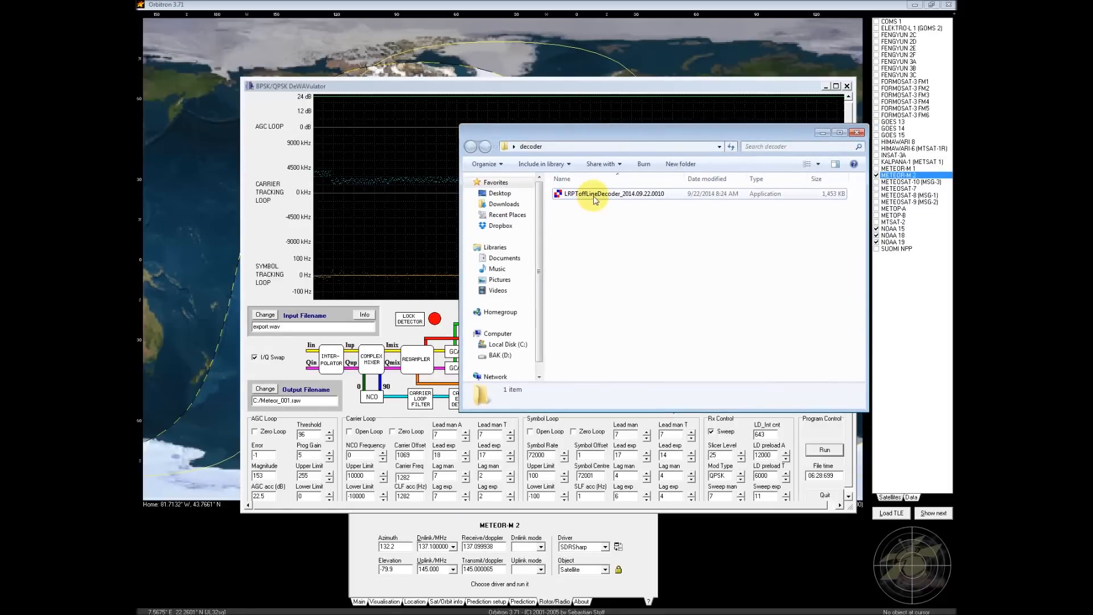
Launch the LRPT Offline Decoder from the decoder folder.
{"action": "double_click", "coordinate": [613, 193]}
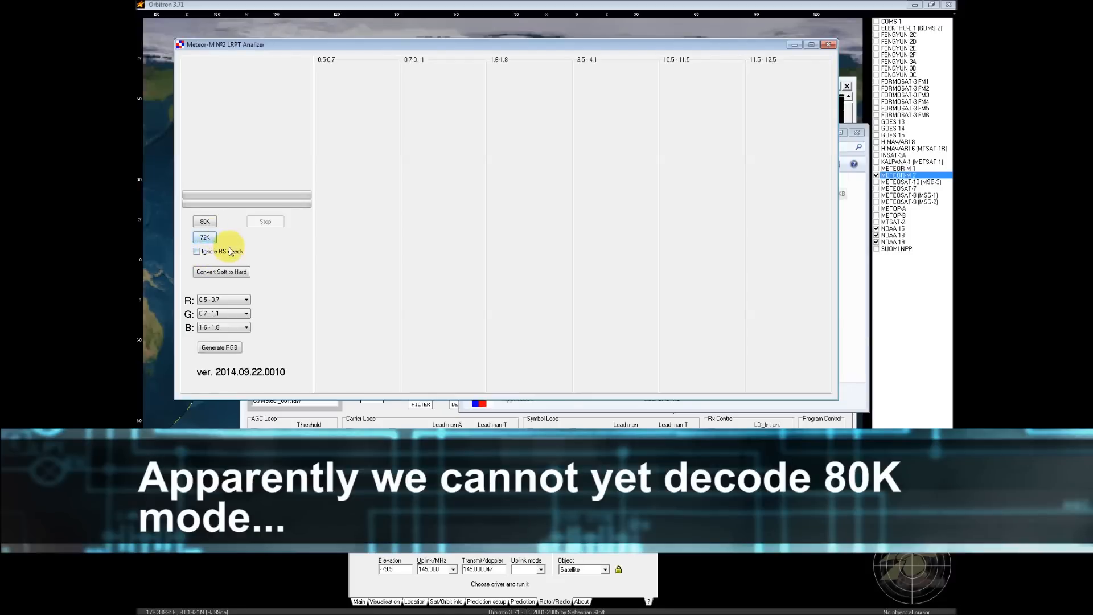
Start a 72K decode, browse to the Meteor decode nov 6 folder and change the file-type filter.
{"action": "left_click", "coordinate": [204, 237]}
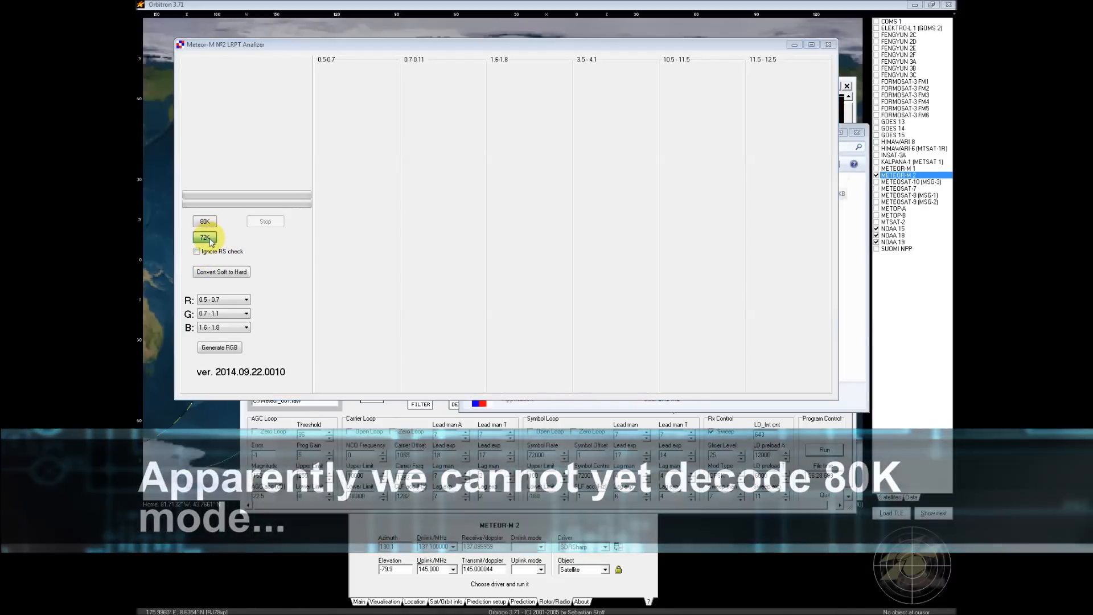
{"action": "left_click", "coordinate": [203, 237]}
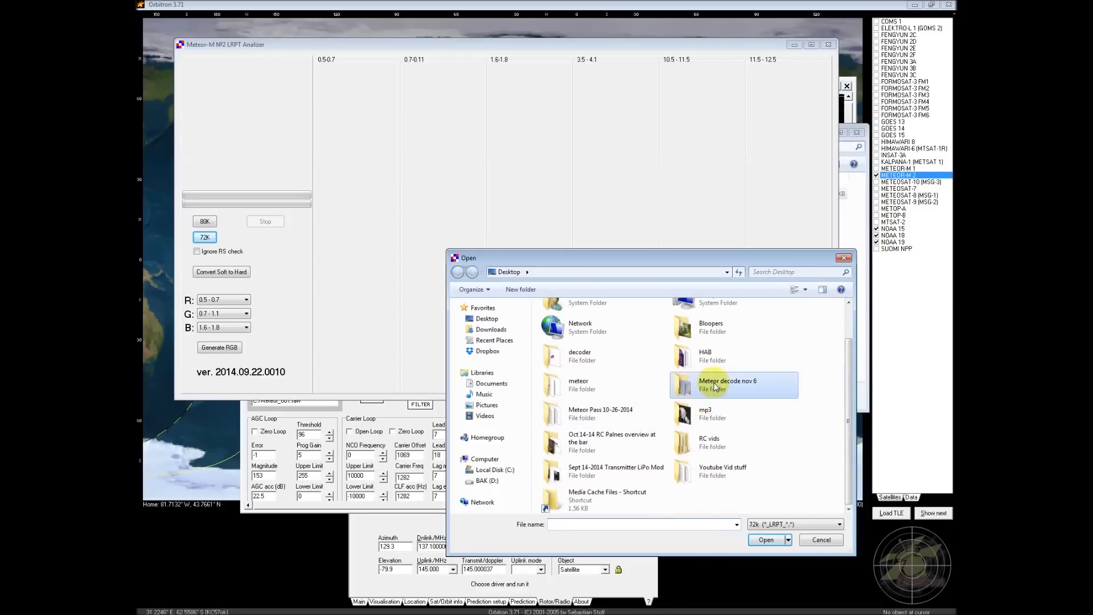
{"action": "double_click", "coordinate": [727, 383]}
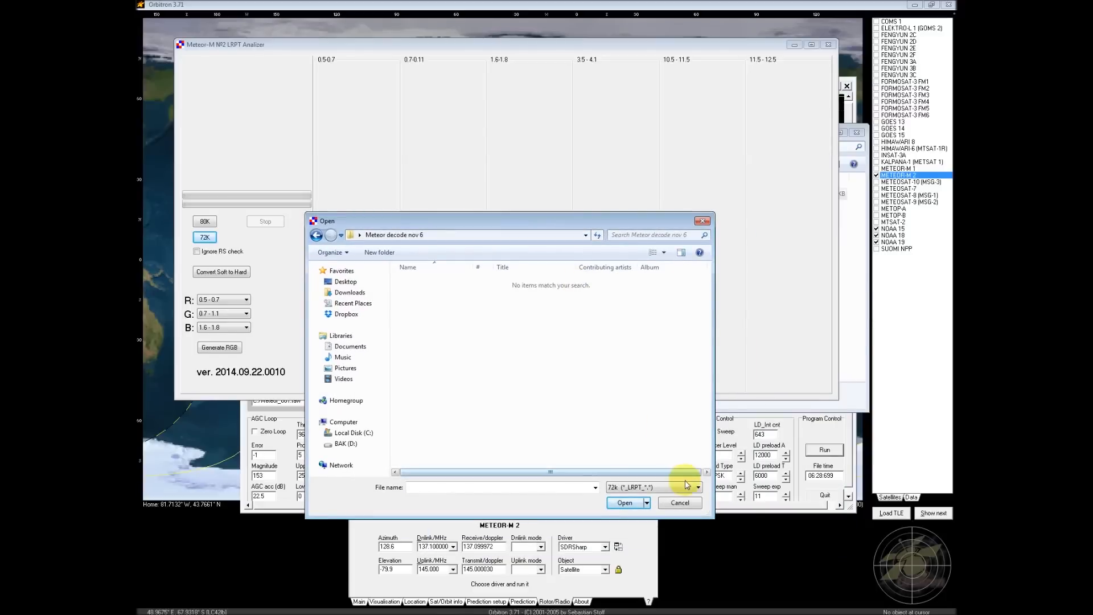
{"action": "left_click", "coordinate": [695, 486]}
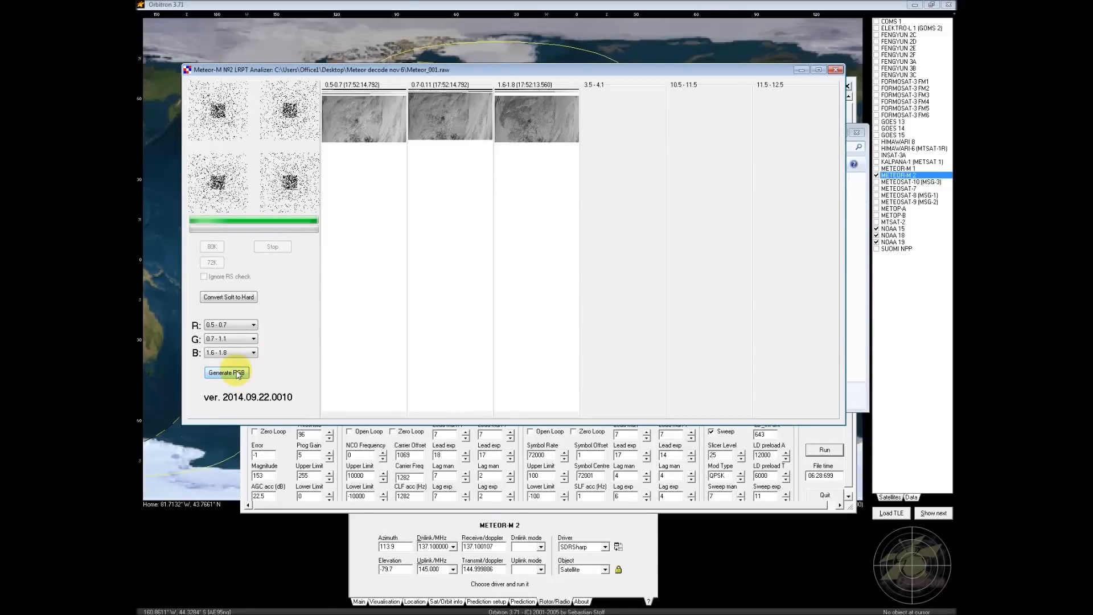
Generate a colour composite, then regenerate it with a different red band.
{"action": "left_click", "coordinate": [226, 372]}
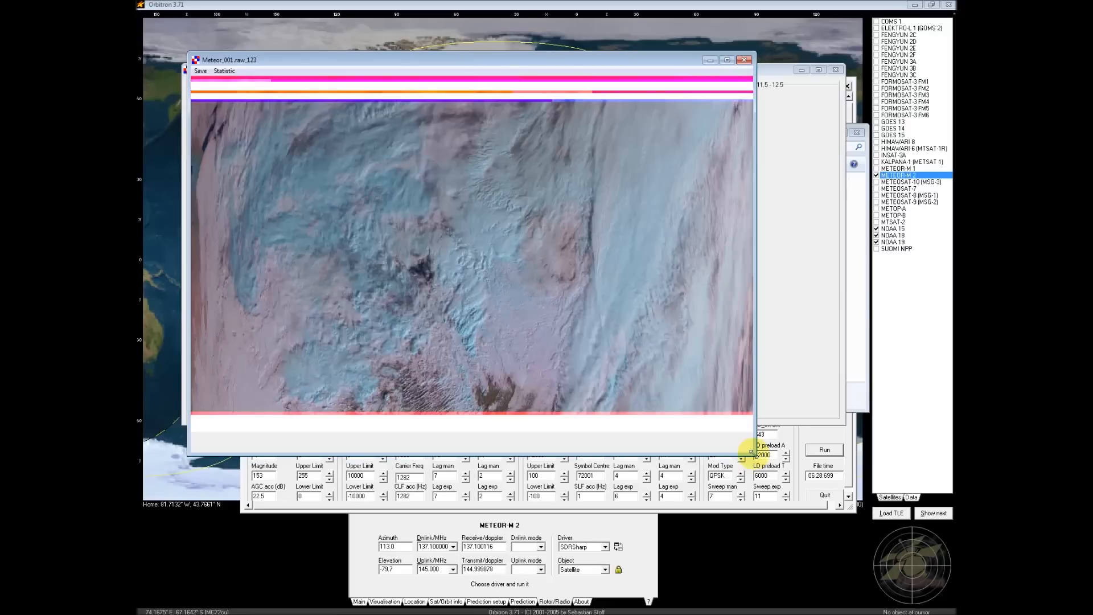
{"action": "mouse_move", "coordinate": [518, 244]}
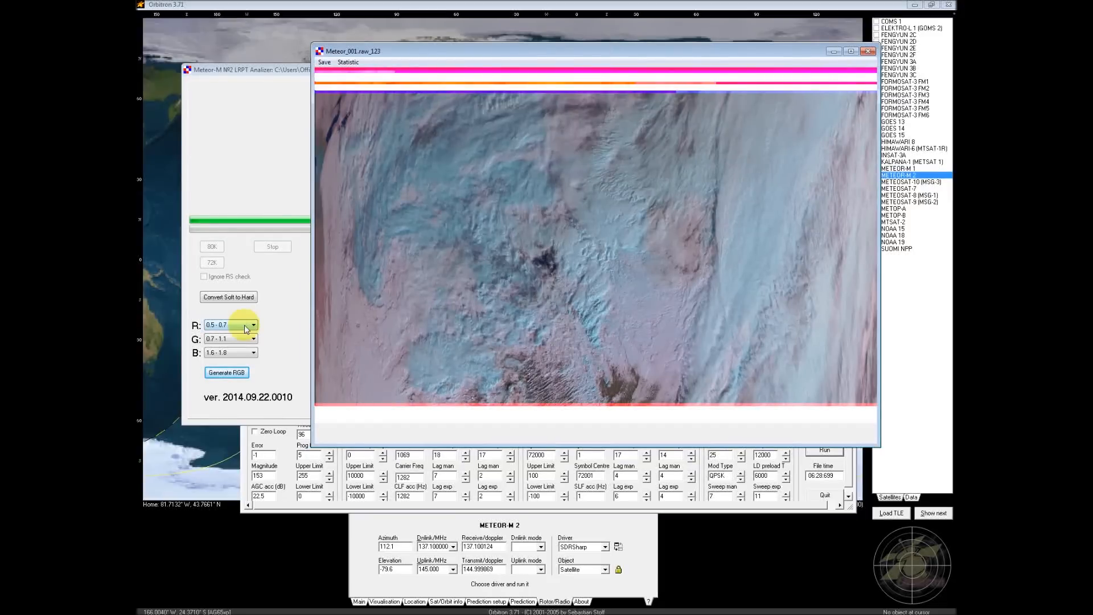
{"action": "left_click", "coordinate": [252, 338]}
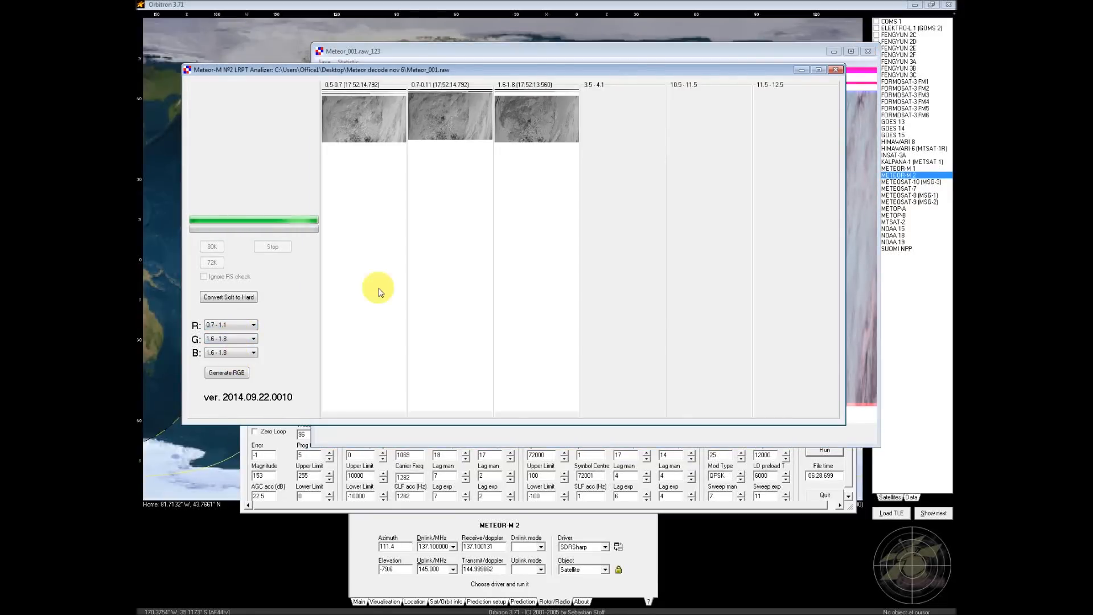
{"action": "left_click", "coordinate": [226, 372]}
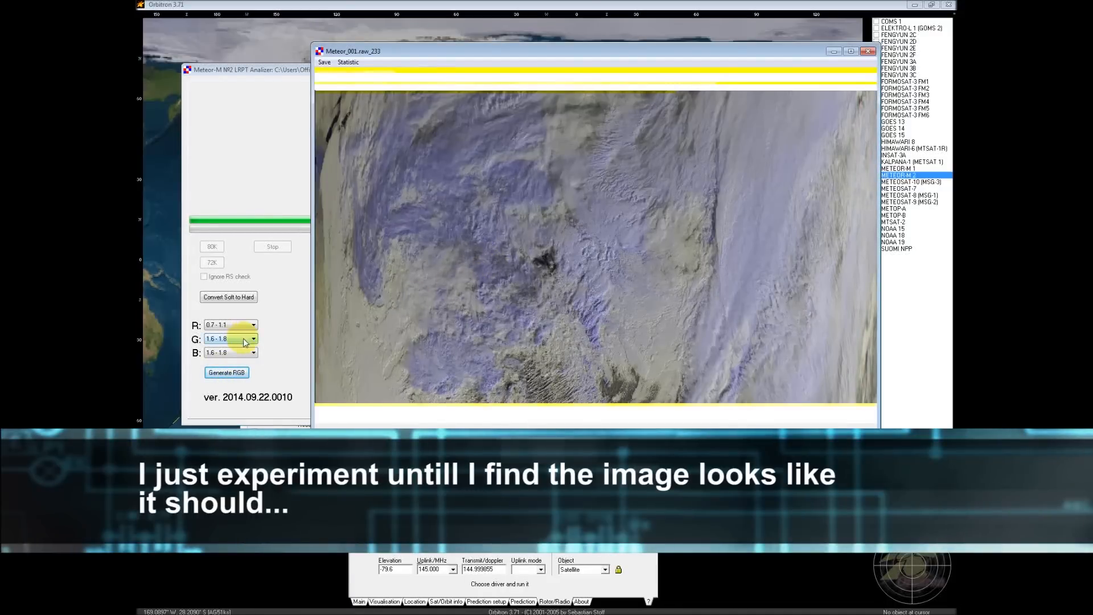
Regenerate composites with green 0.5–0.7 and blue 3.5–4.1, then 10.5–11.5 bands.
{"action": "left_click", "coordinate": [252, 352]}
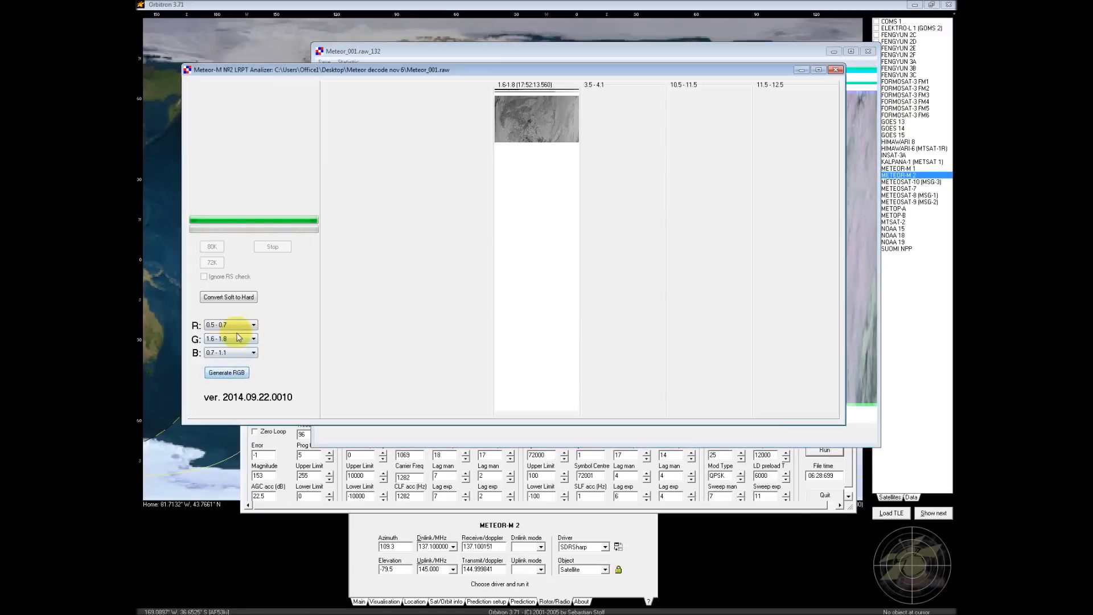
{"action": "left_click", "coordinate": [227, 372]}
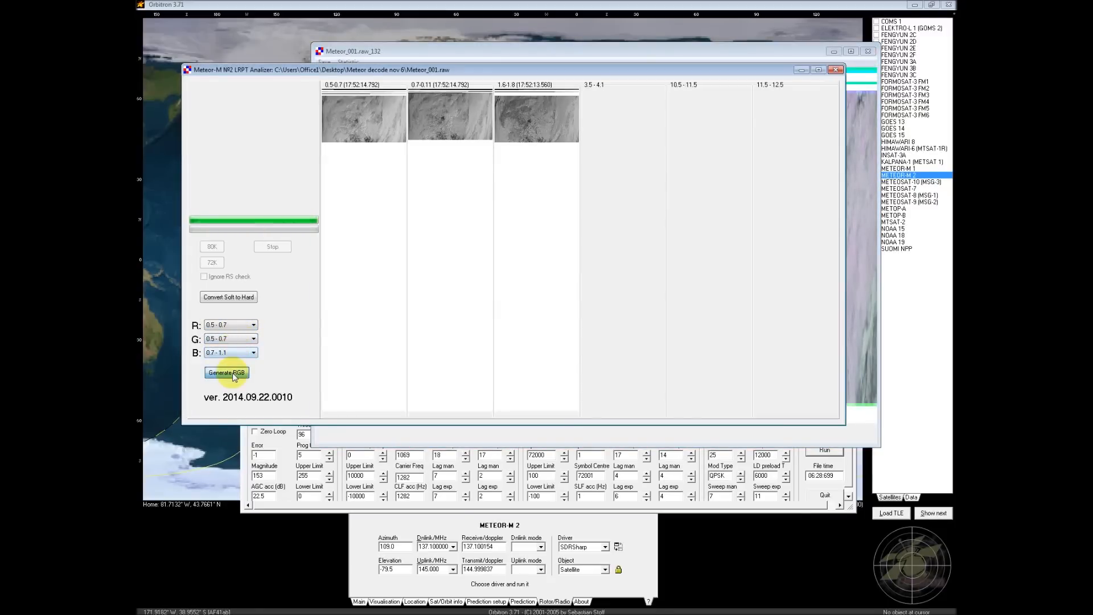
{"action": "left_click", "coordinate": [251, 352]}
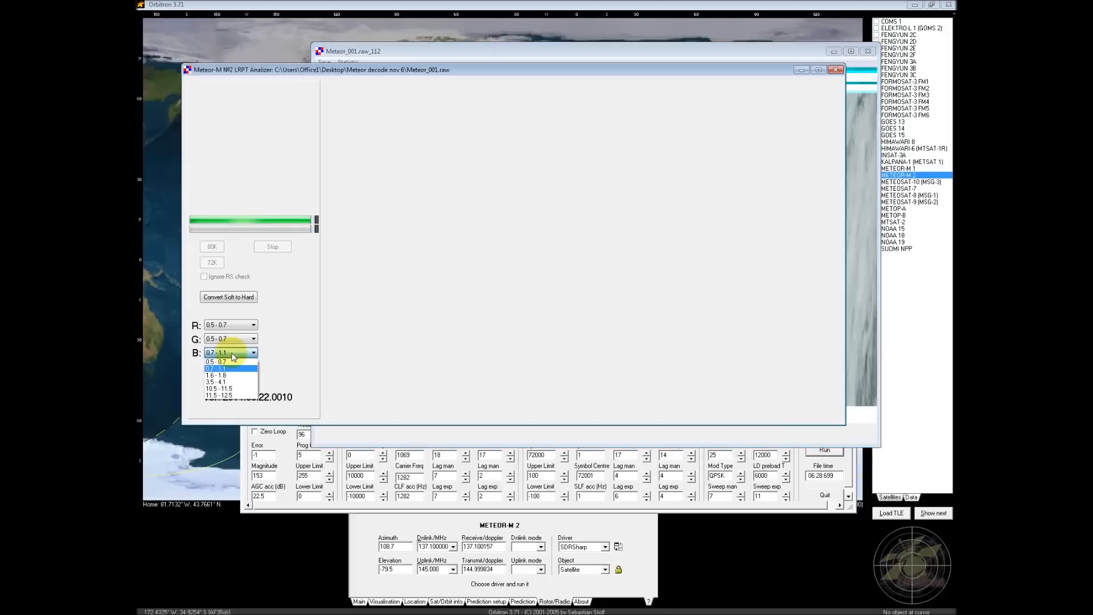
{"action": "left_click", "coordinate": [217, 382]}
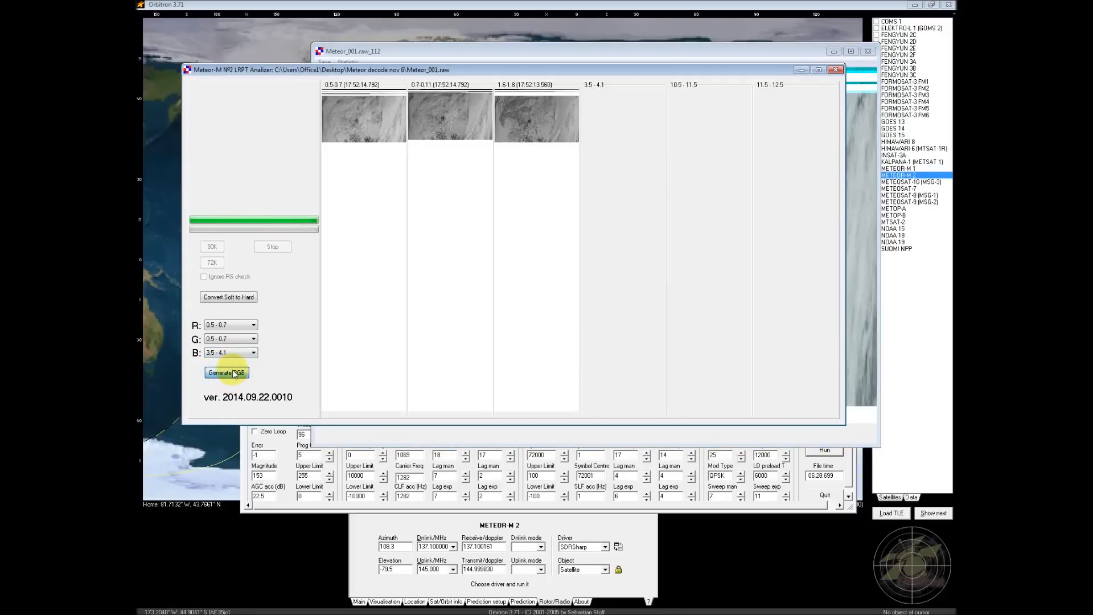
{"action": "left_click", "coordinate": [226, 373]}
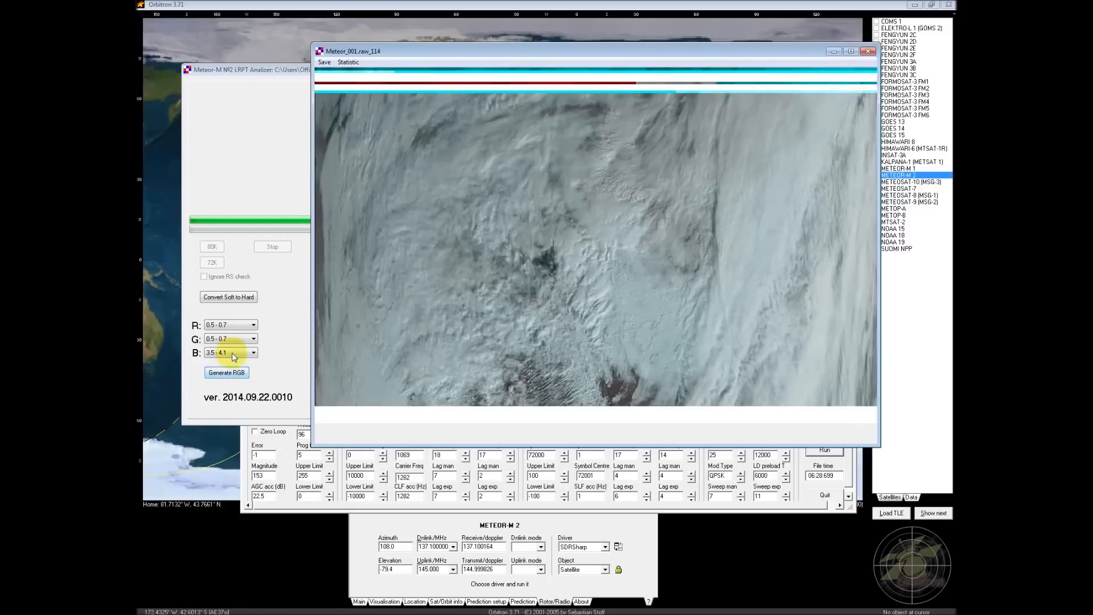
{"action": "left_click", "coordinate": [226, 372]}
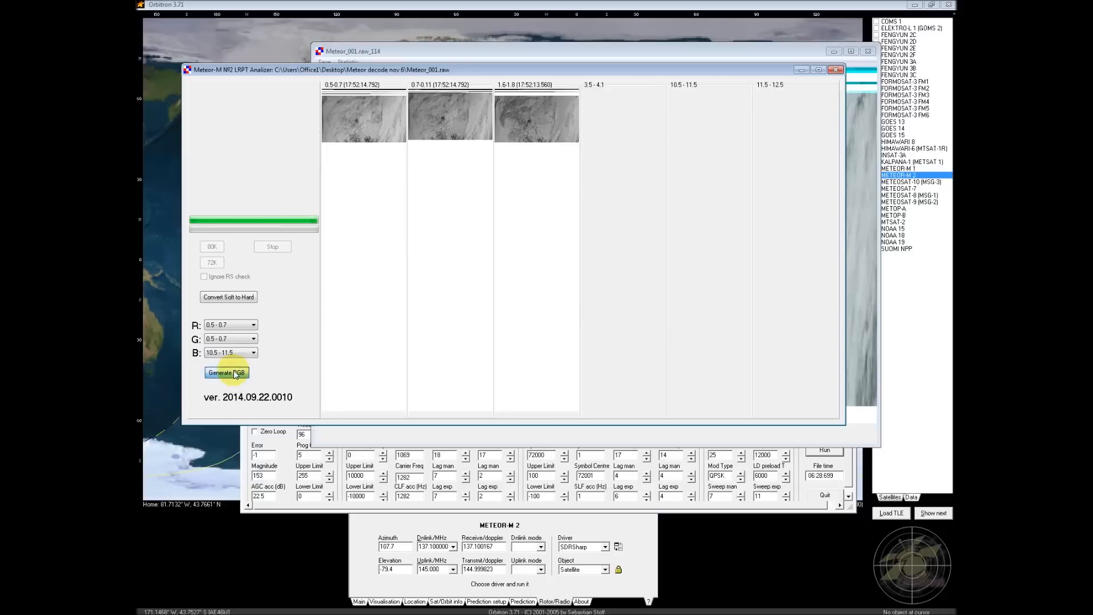
{"action": "left_click", "coordinate": [226, 371]}
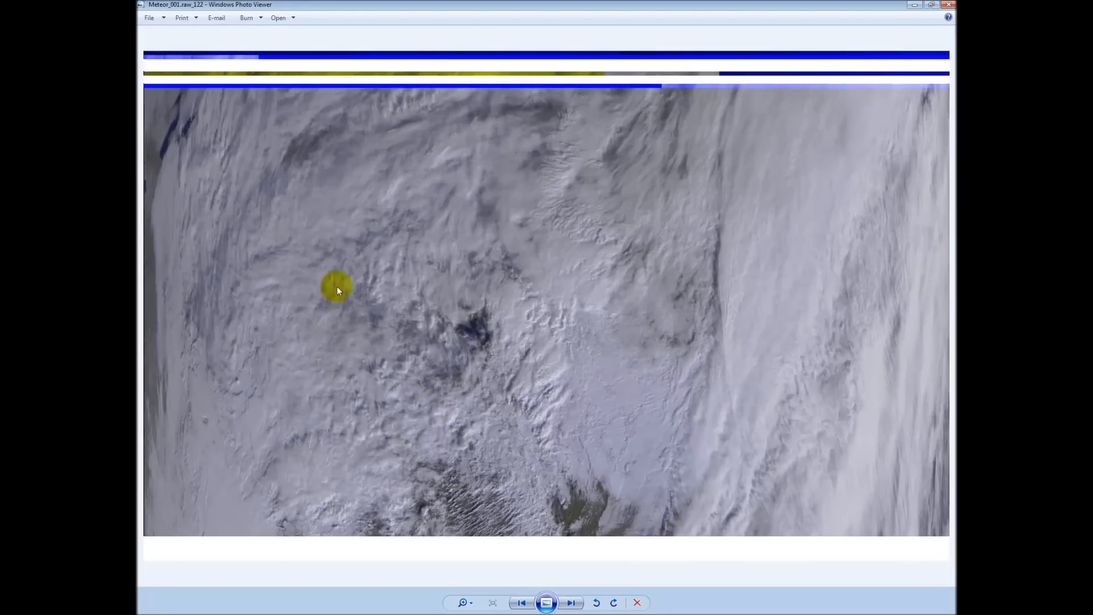
{"action": "mouse_move", "coordinate": [534, 421]}
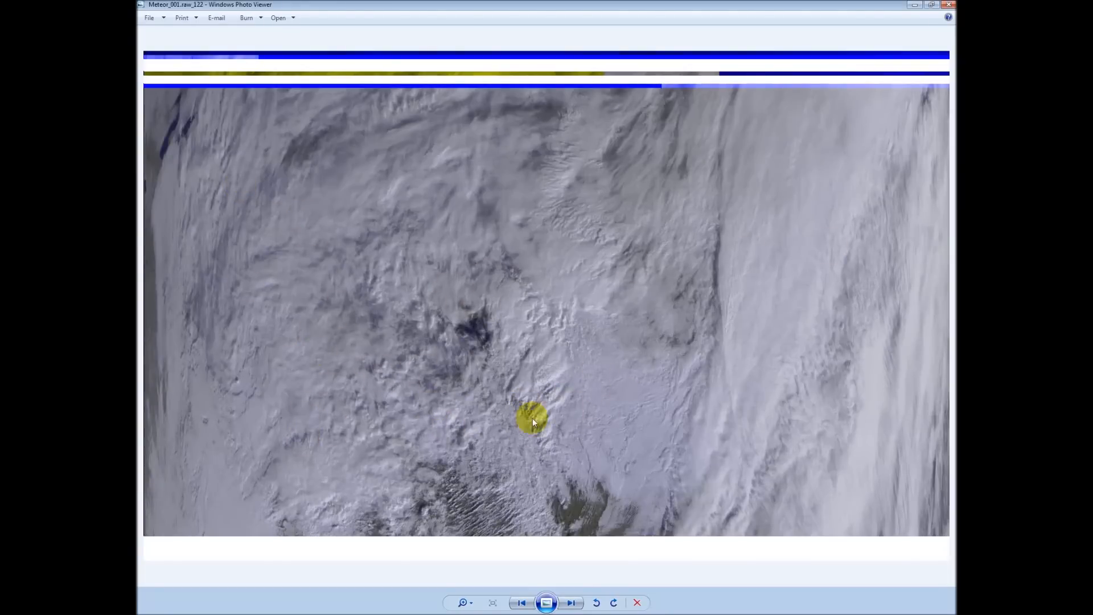
Zoom Meteor_001.raw_122 to fill the Photo Viewer window.
{"action": "left_click", "coordinate": [462, 603]}
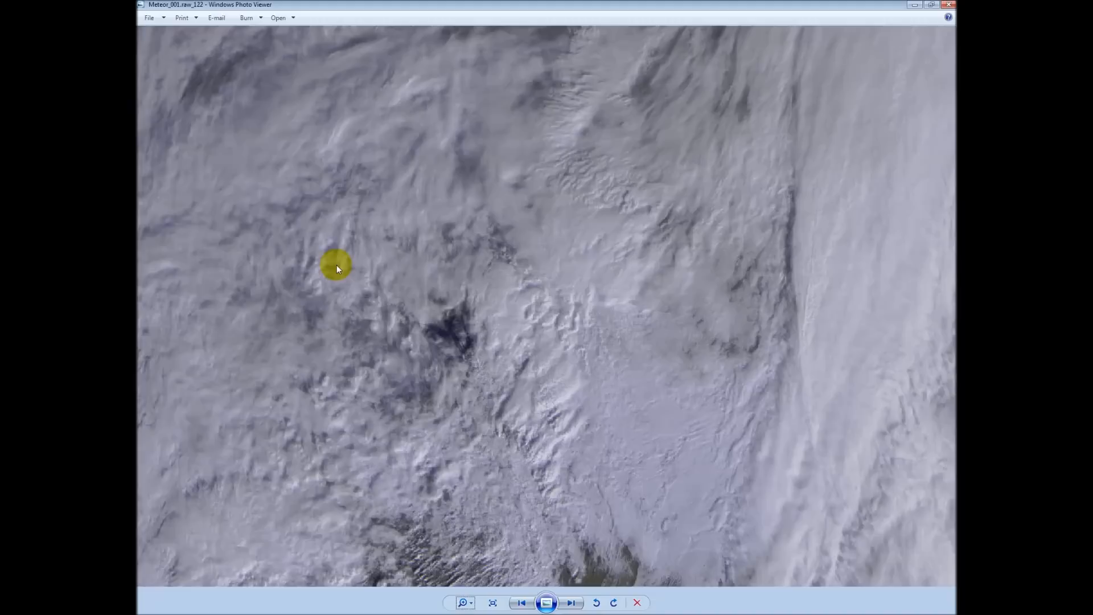
{"action": "mouse_move", "coordinate": [408, 251]}
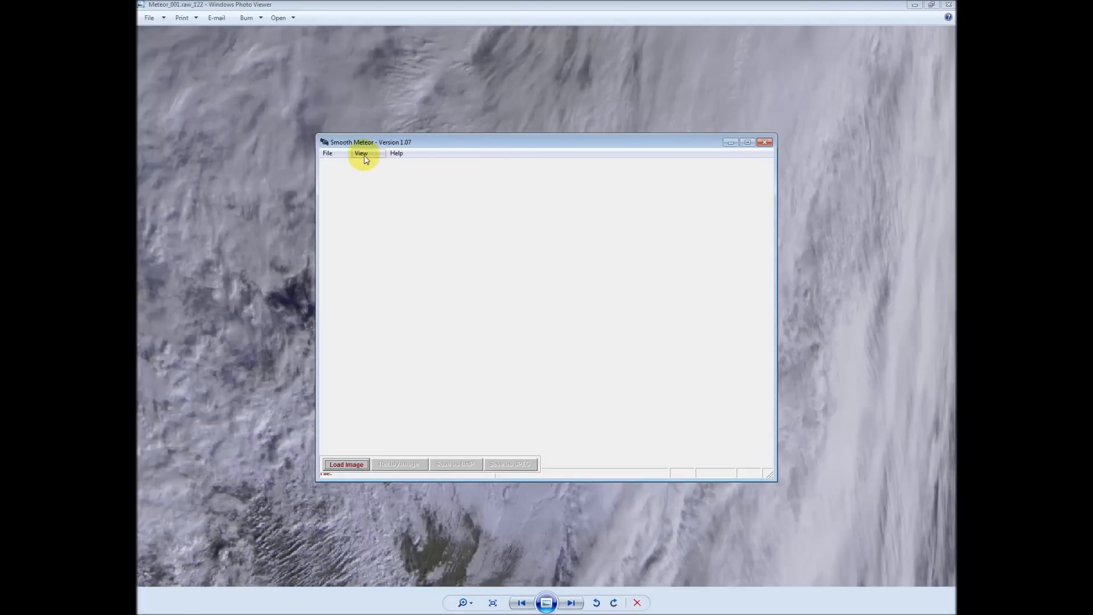
Load Meteor_001.raw_122 from the Meteor decode nov 6 folder, enlarge the window and rectify it.
{"action": "left_click", "coordinate": [327, 153]}
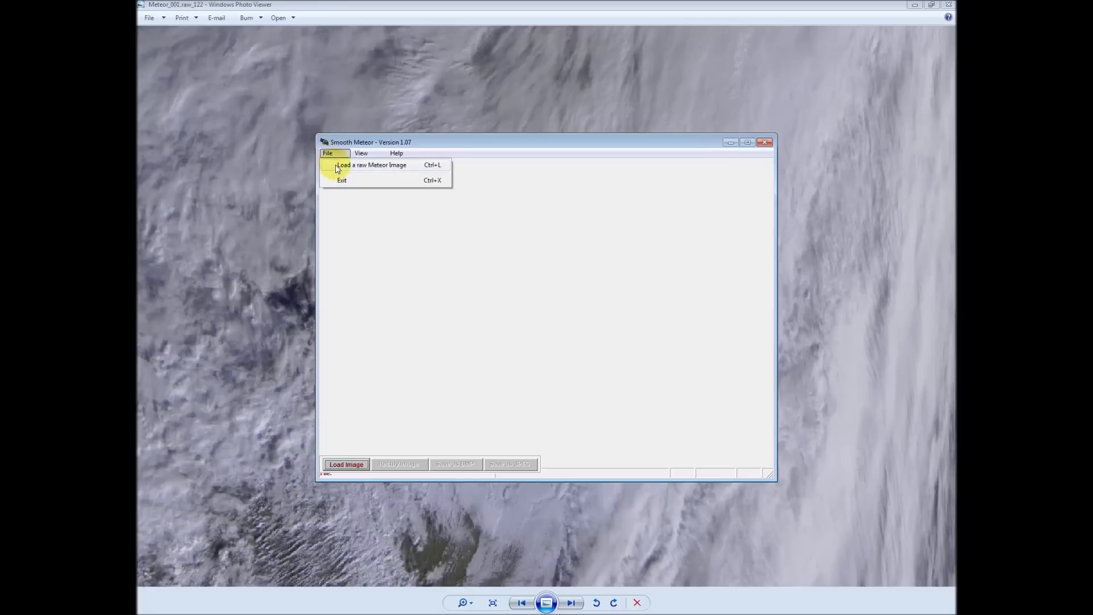
{"action": "left_click", "coordinate": [371, 165]}
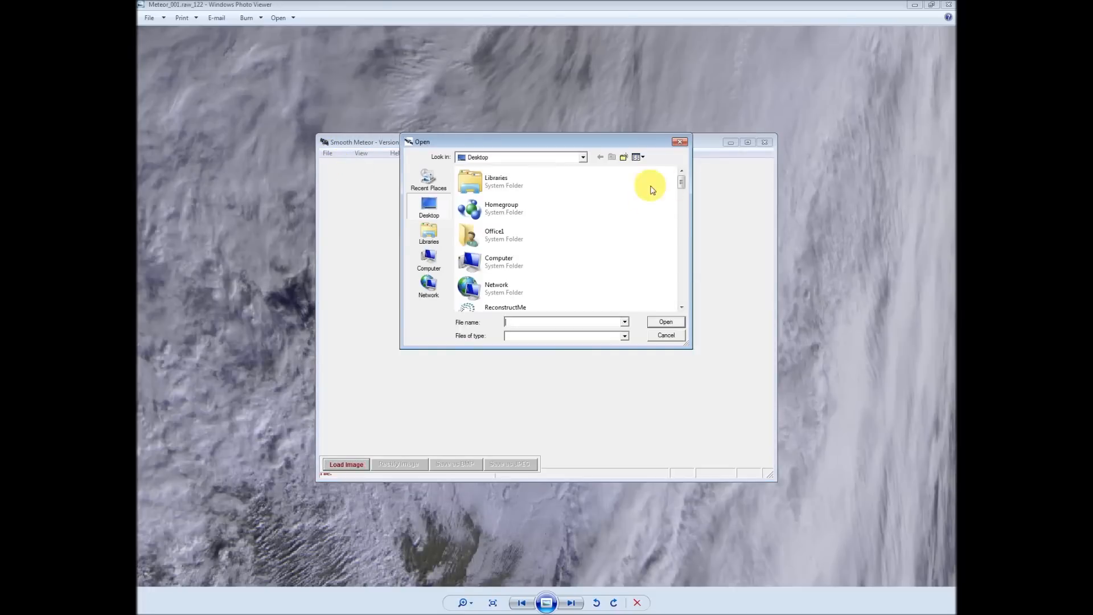
{"action": "scroll", "scroll_direction": "down", "scroll_amount": 3}
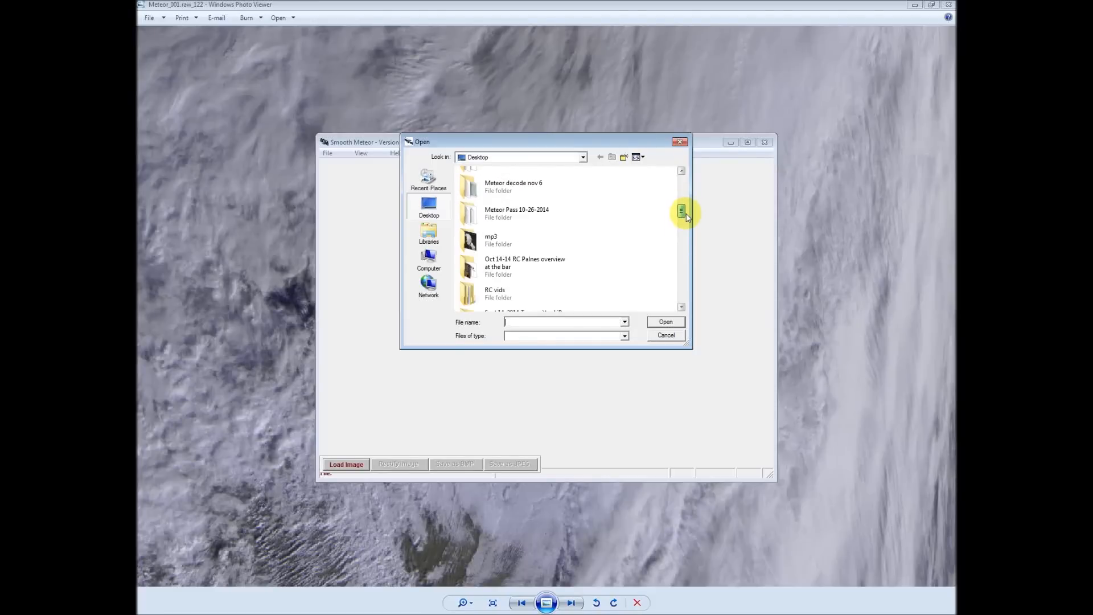
{"action": "double_click", "coordinate": [512, 186]}
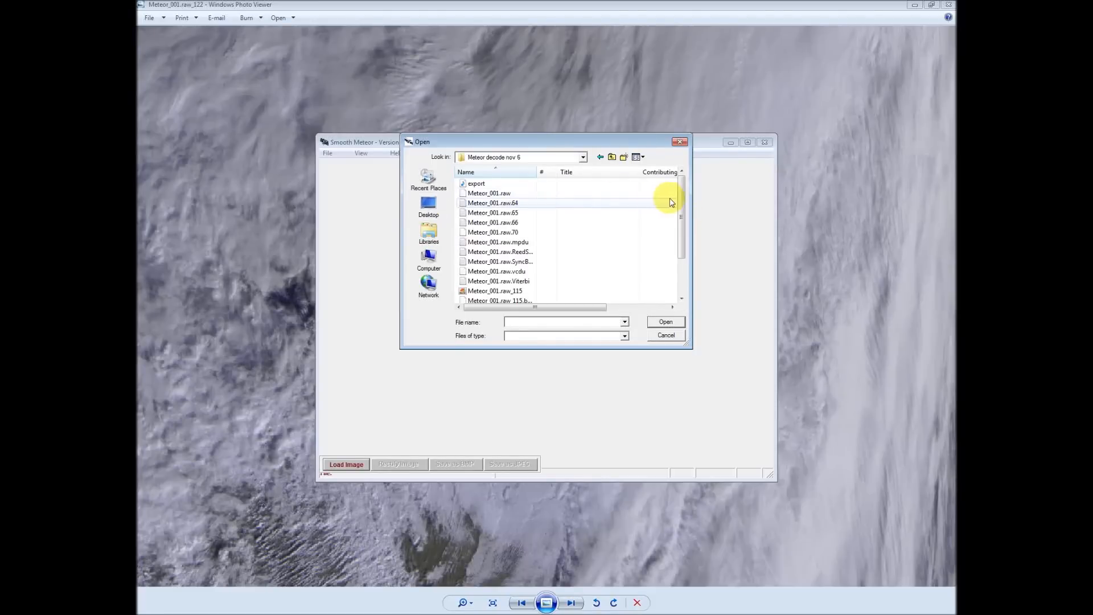
{"action": "scroll", "scroll_direction": "down", "scroll_amount": 3}
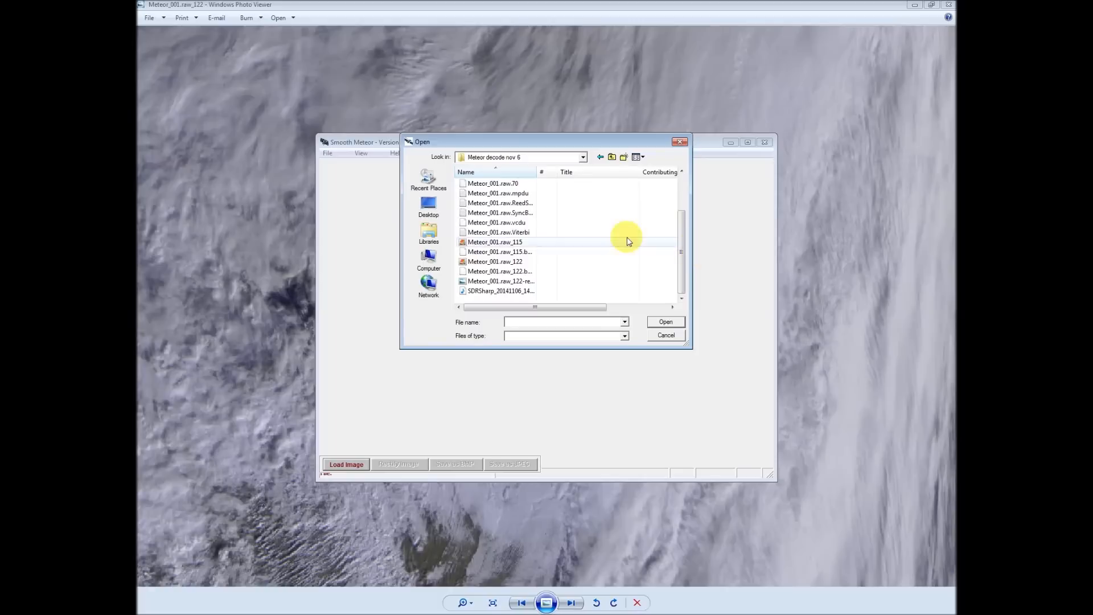
{"action": "double_click", "coordinate": [496, 261]}
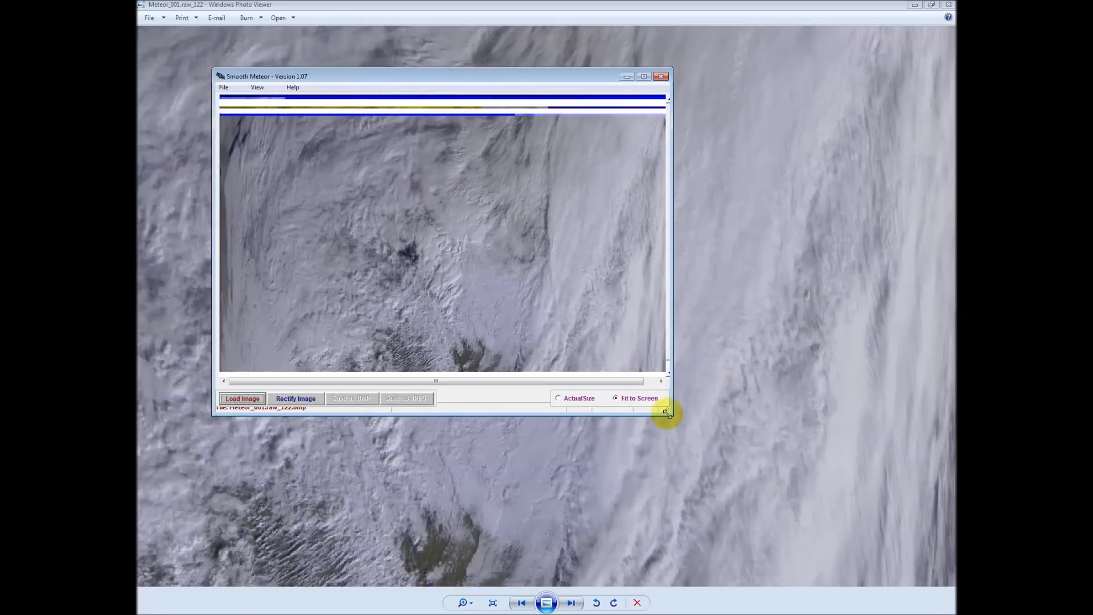
{"action": "left_click_drag", "start_coordinate": [667, 411], "coordinate": [824, 485]}
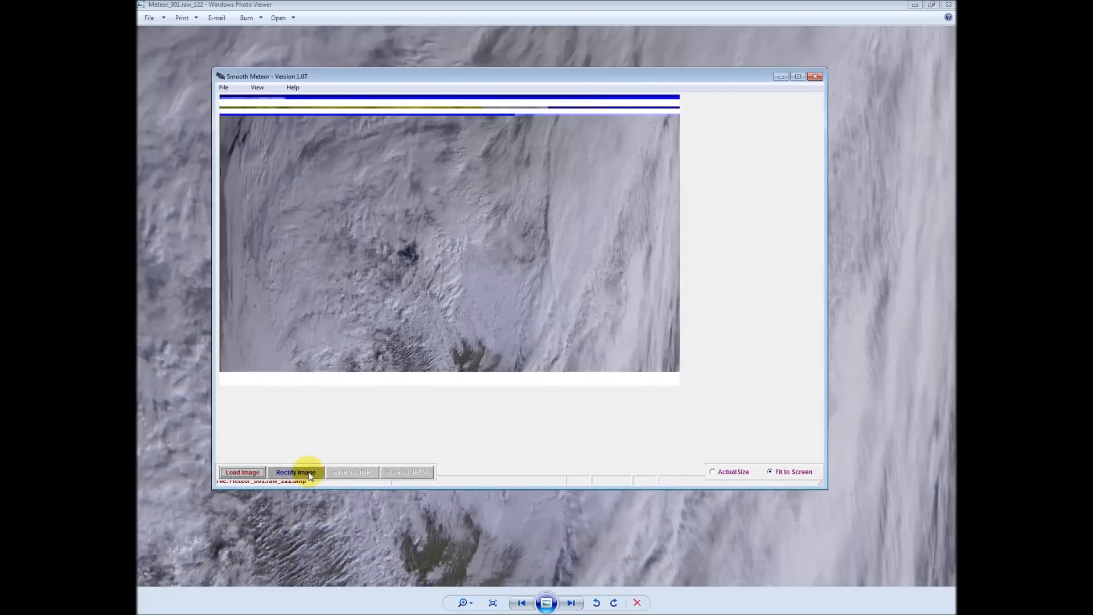
{"action": "left_click", "coordinate": [294, 472]}
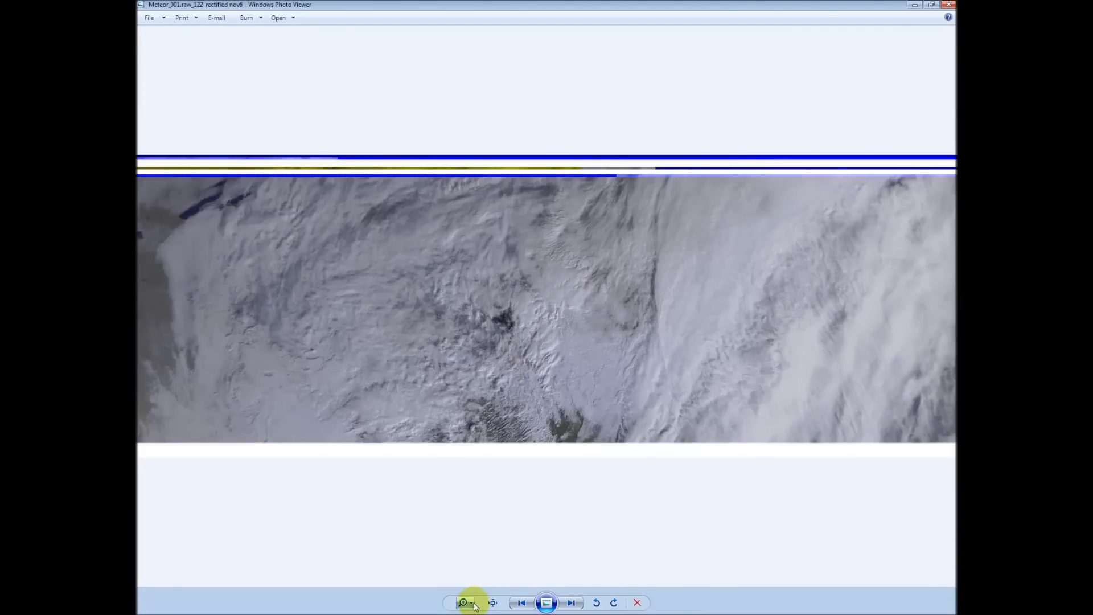
Zoom into the rectified nov6 image and view another region of it.
{"action": "left_click", "coordinate": [462, 603]}
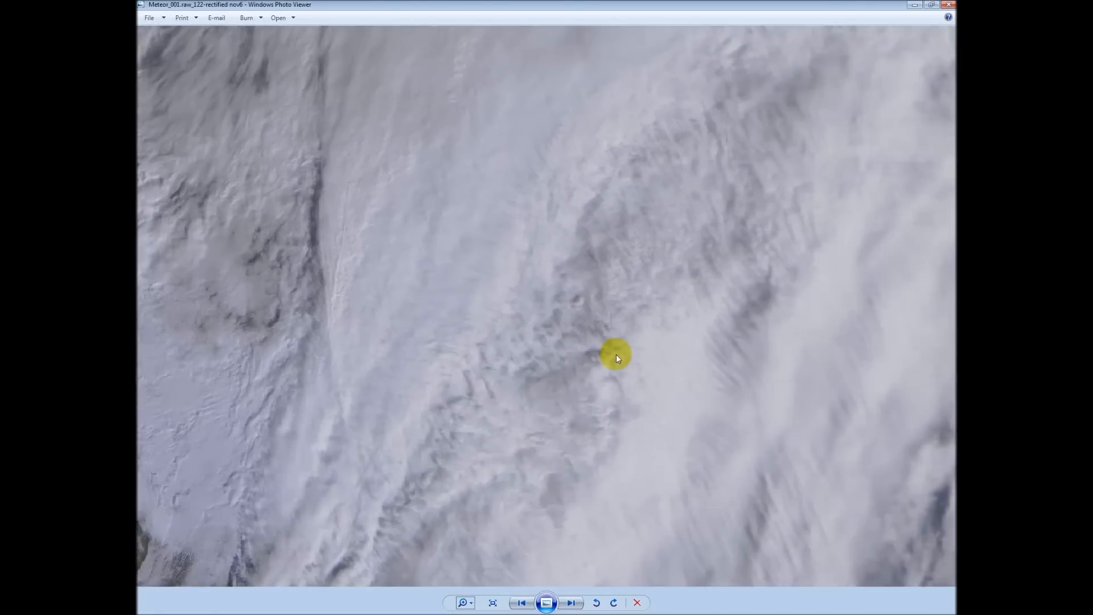
{"action": "left_click", "coordinate": [571, 602]}
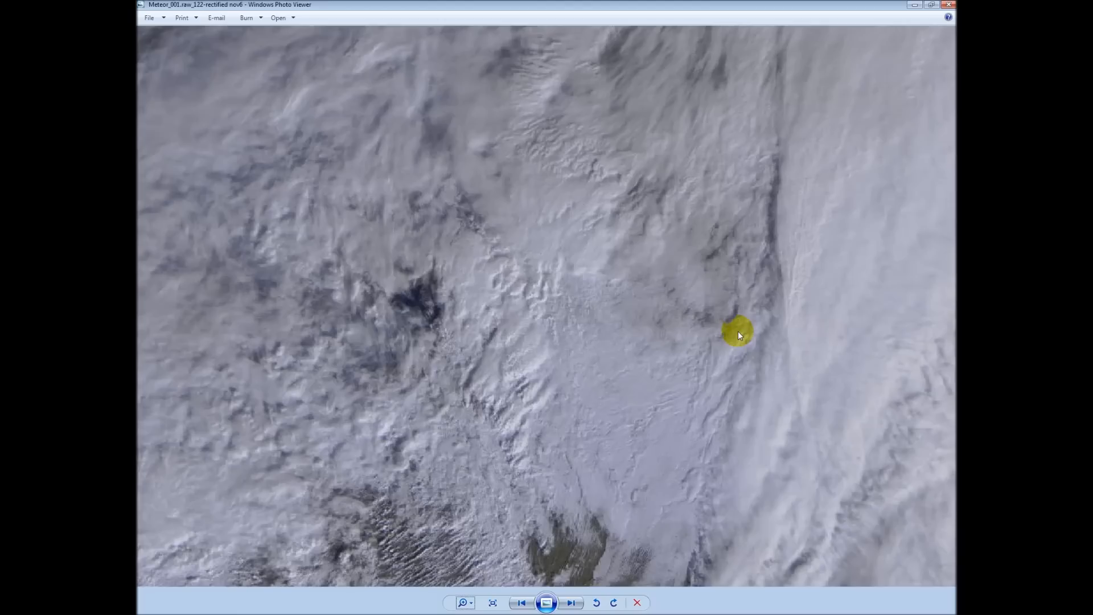